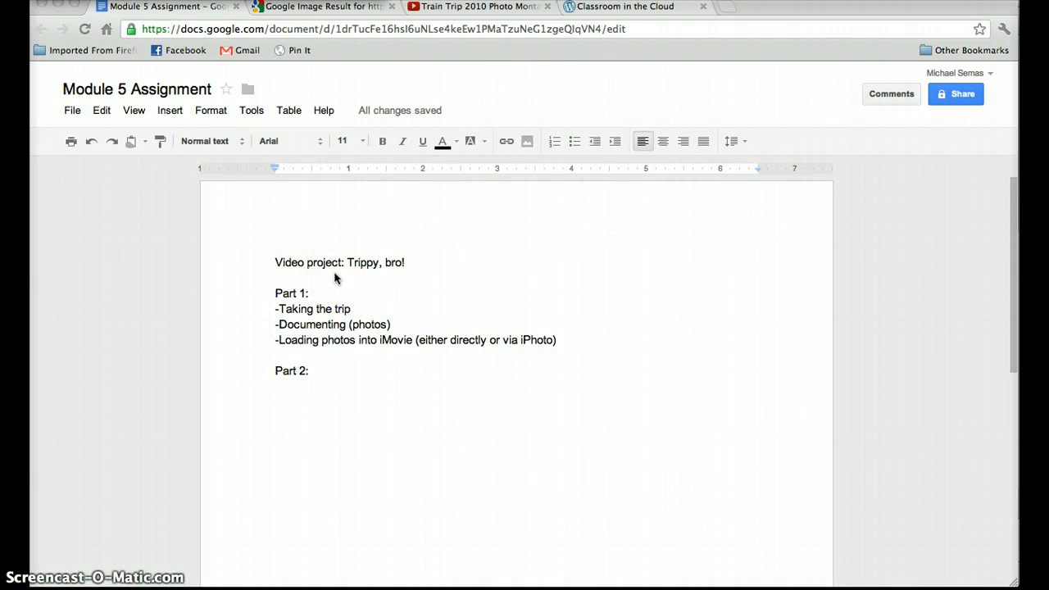
mouse_move(341, 277)
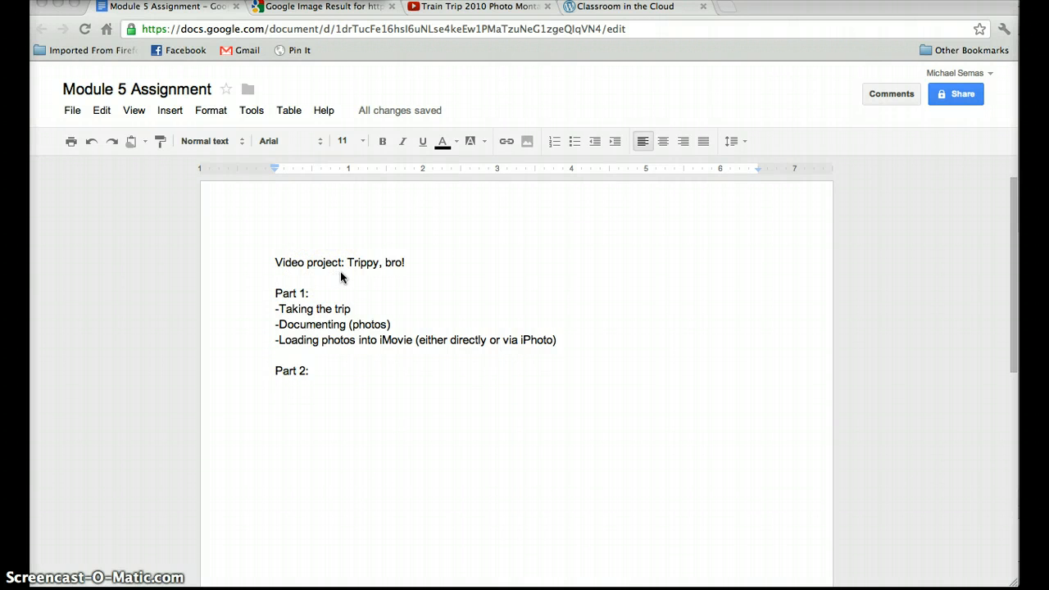
Clear the desktop photo files and view the Amtrak route map tab before returning to the Module 5 Assignment outline
left_click(405, 262)
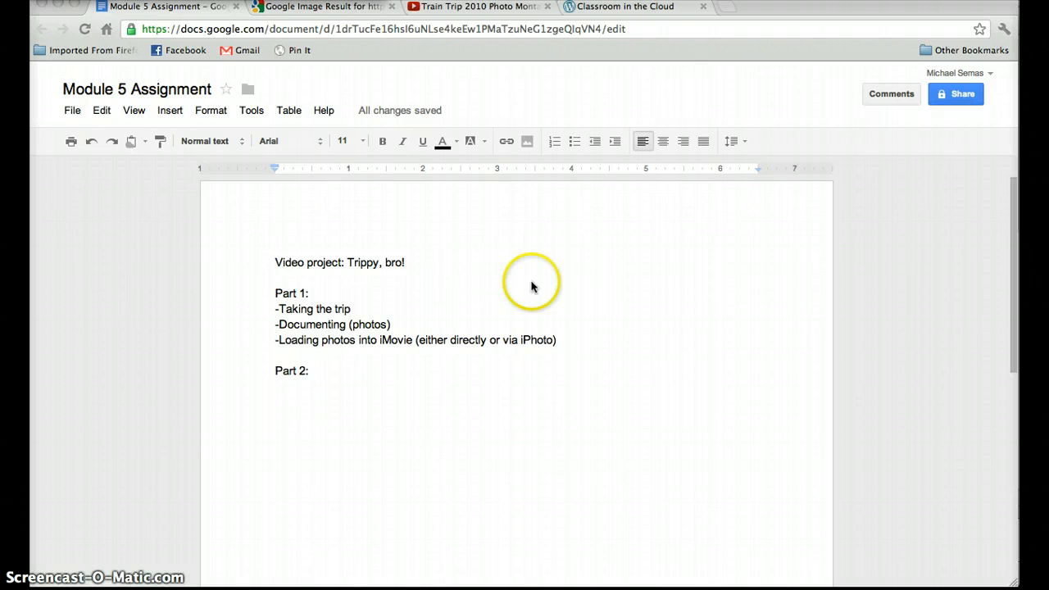
mouse_move(277, 298)
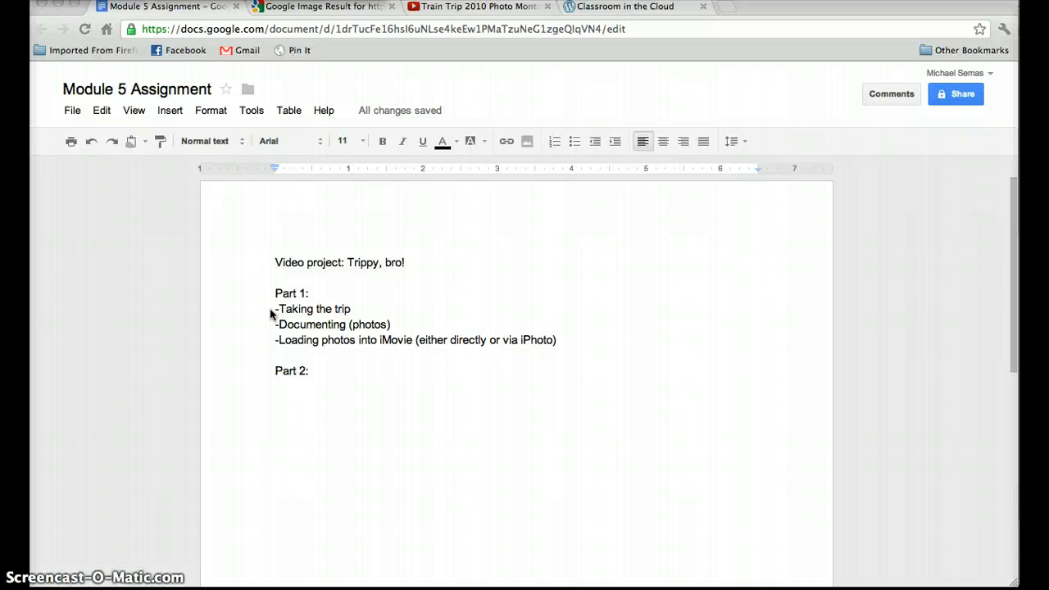
mouse_move(347, 31)
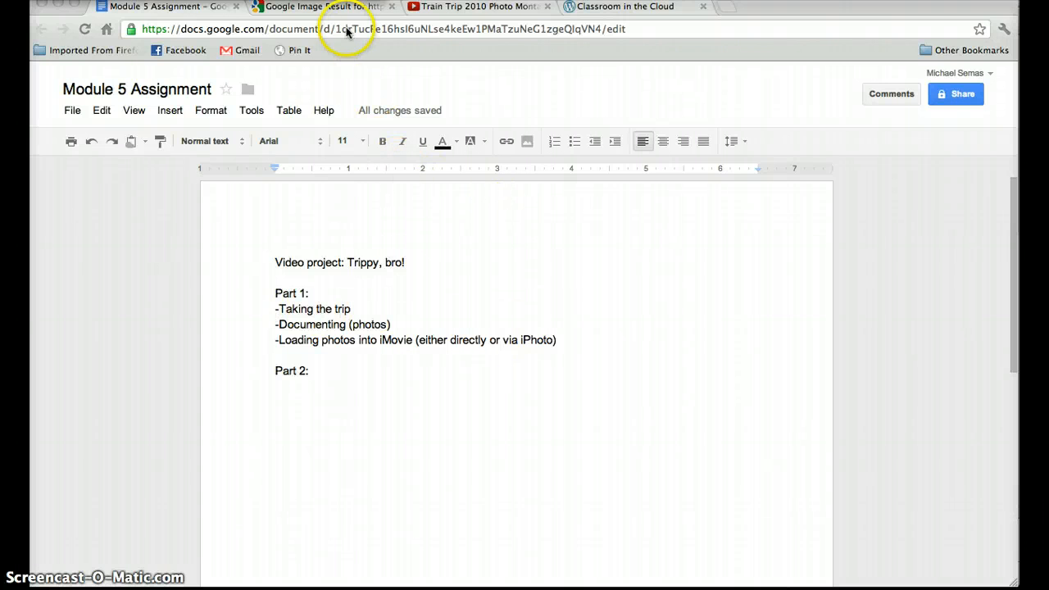
left_click(320, 7)
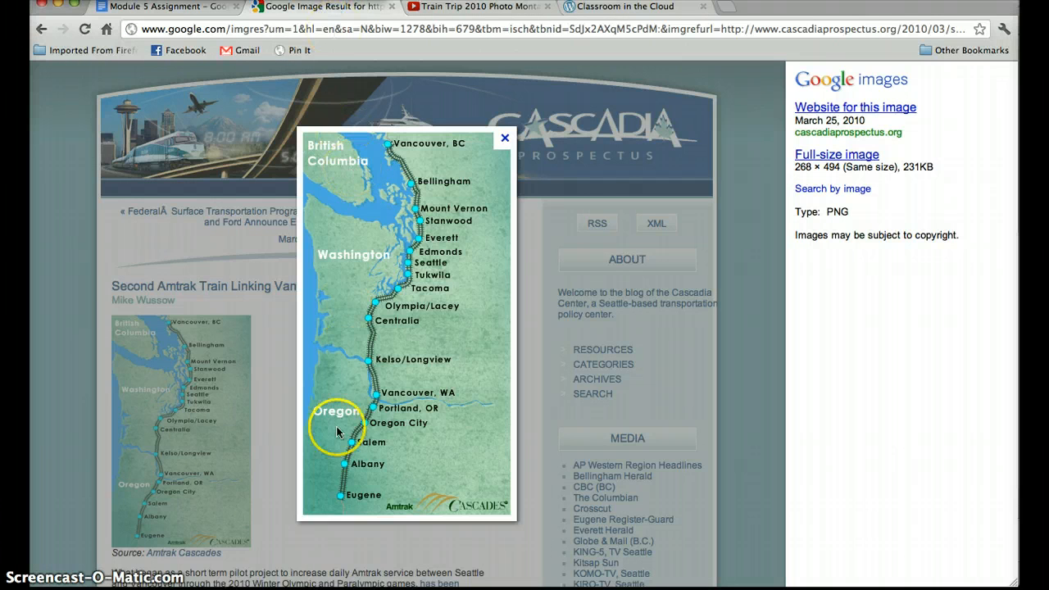
mouse_move(404, 289)
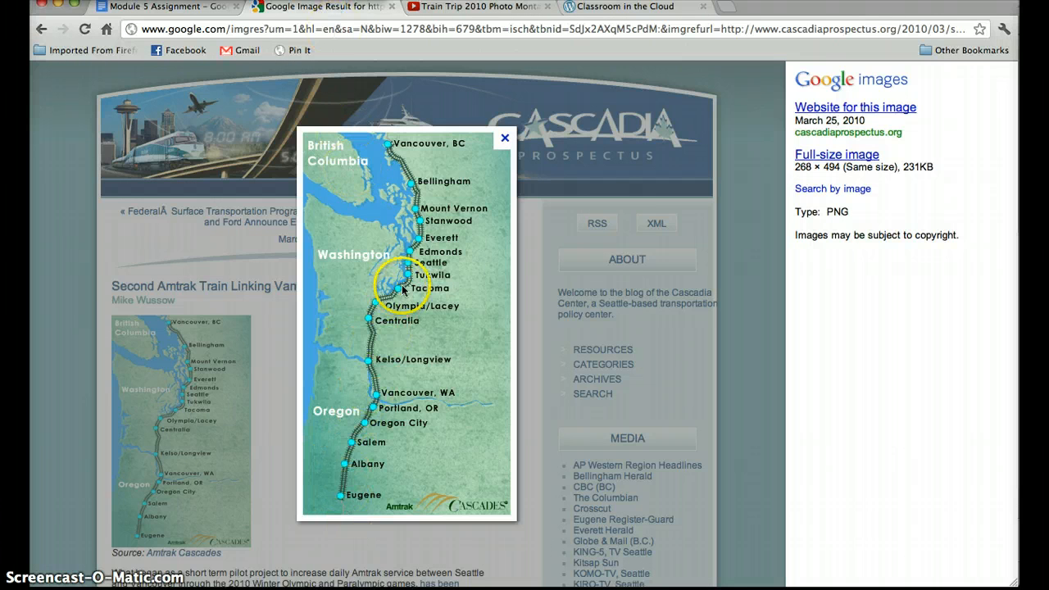
mouse_move(385, 172)
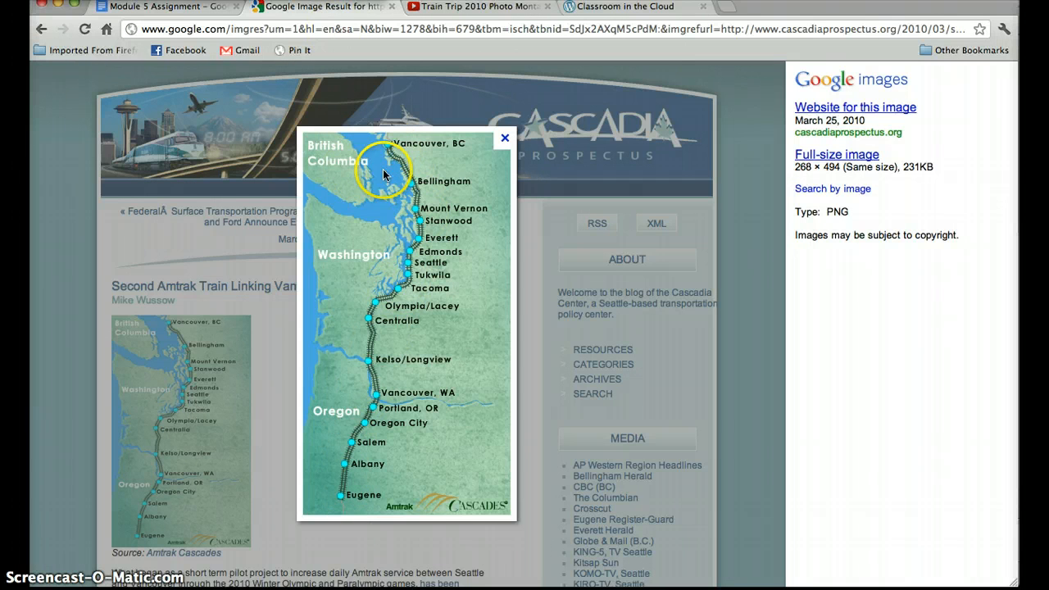
mouse_move(393, 266)
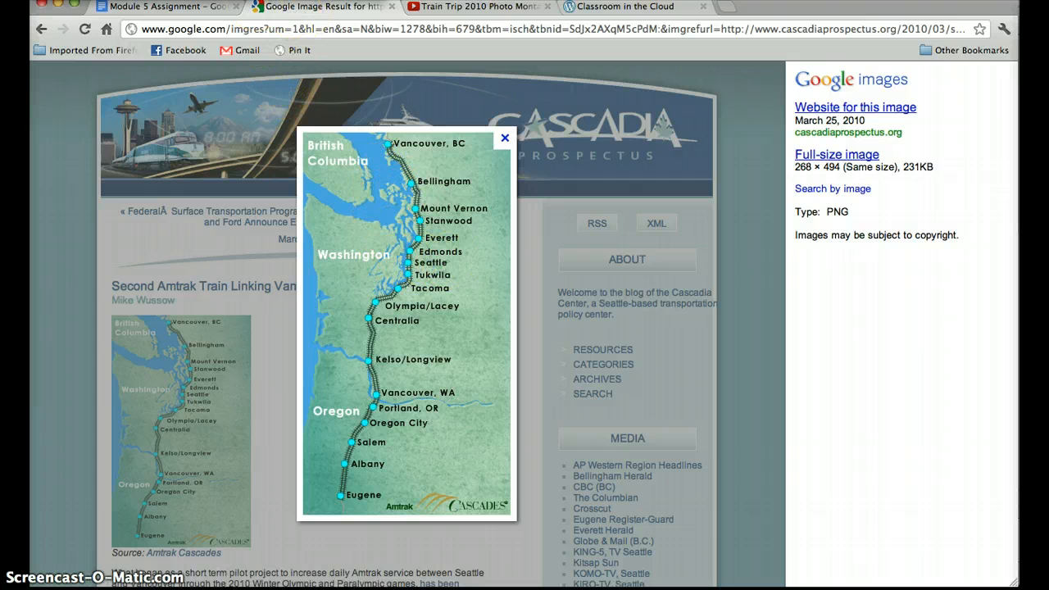
left_click(164, 6)
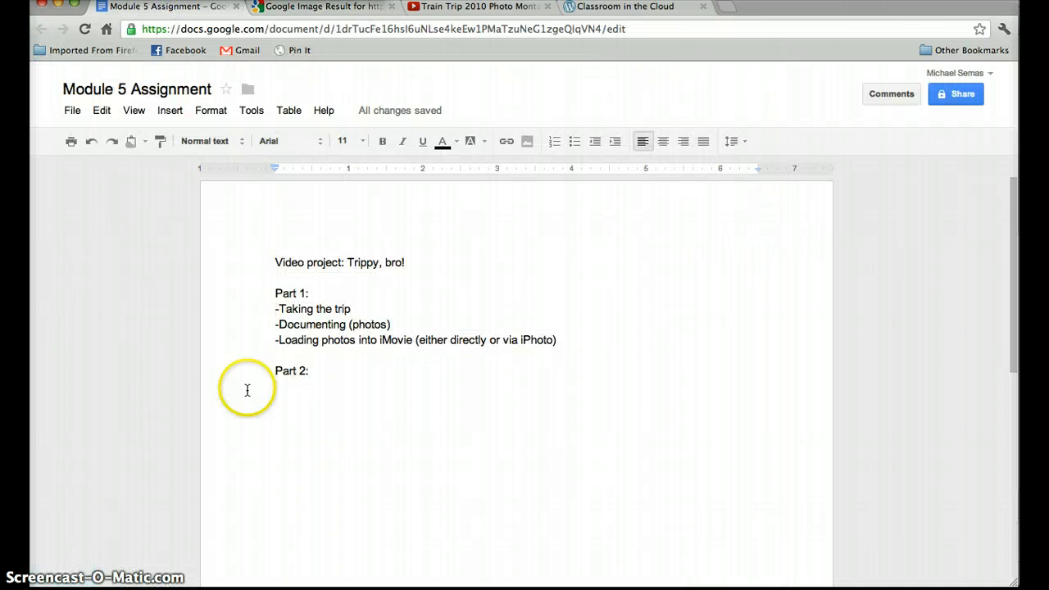
mouse_move(450, 419)
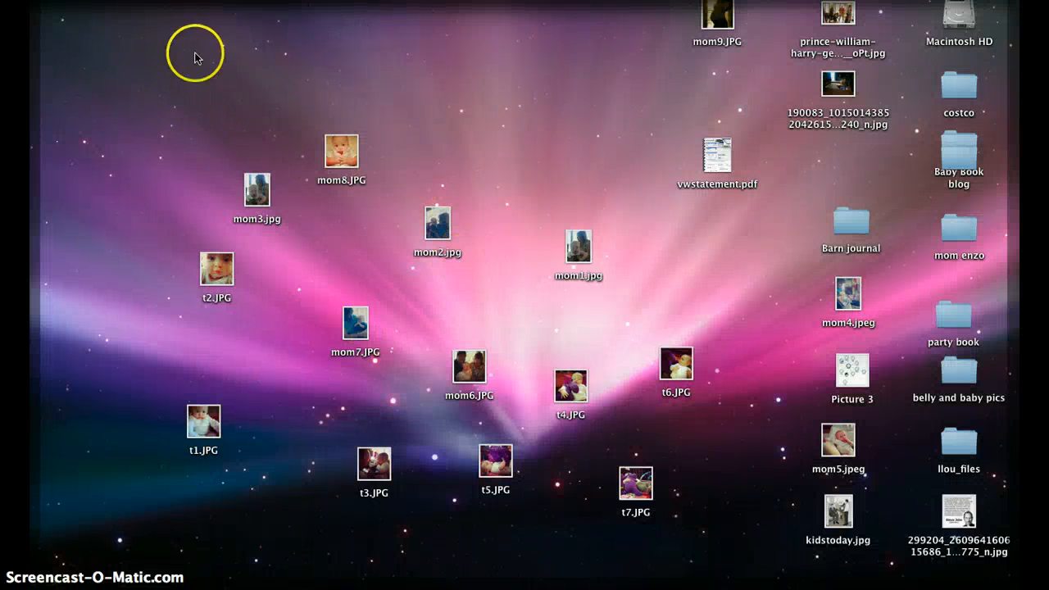
mouse_move(492, 319)
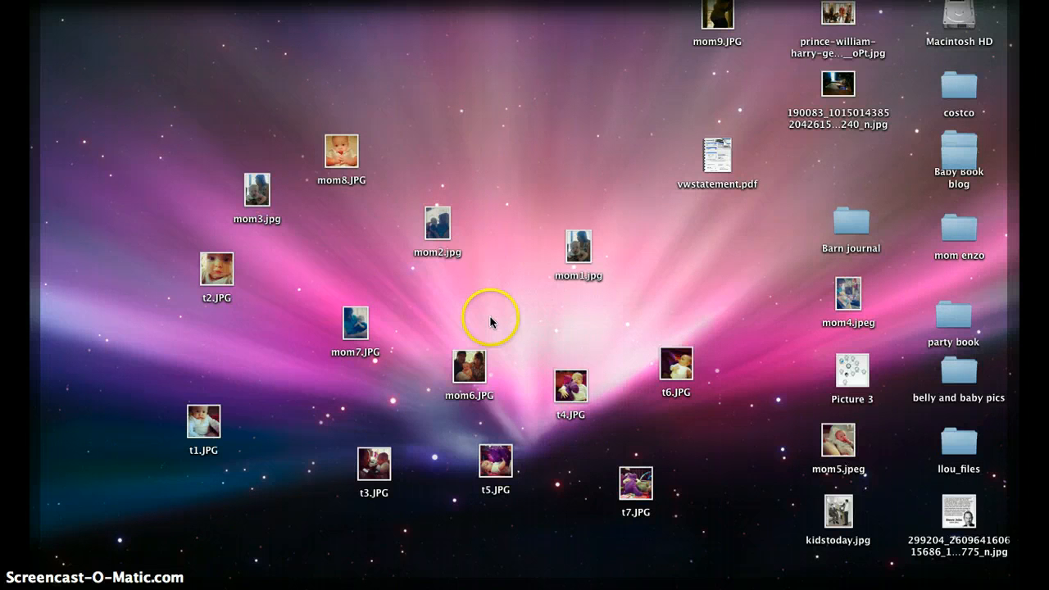
mouse_move(448, 170)
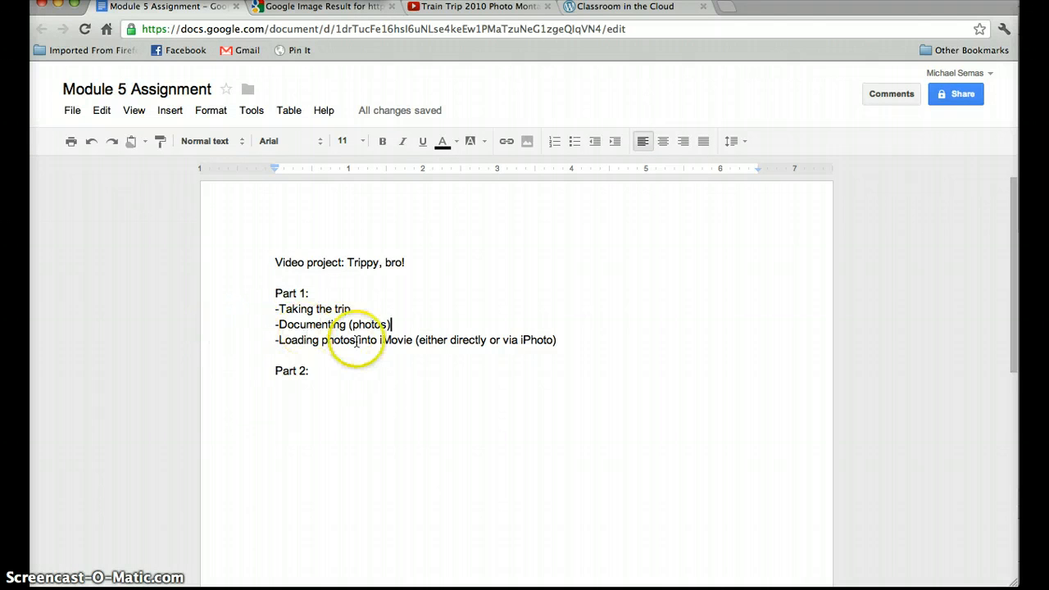
double_click(396, 340)
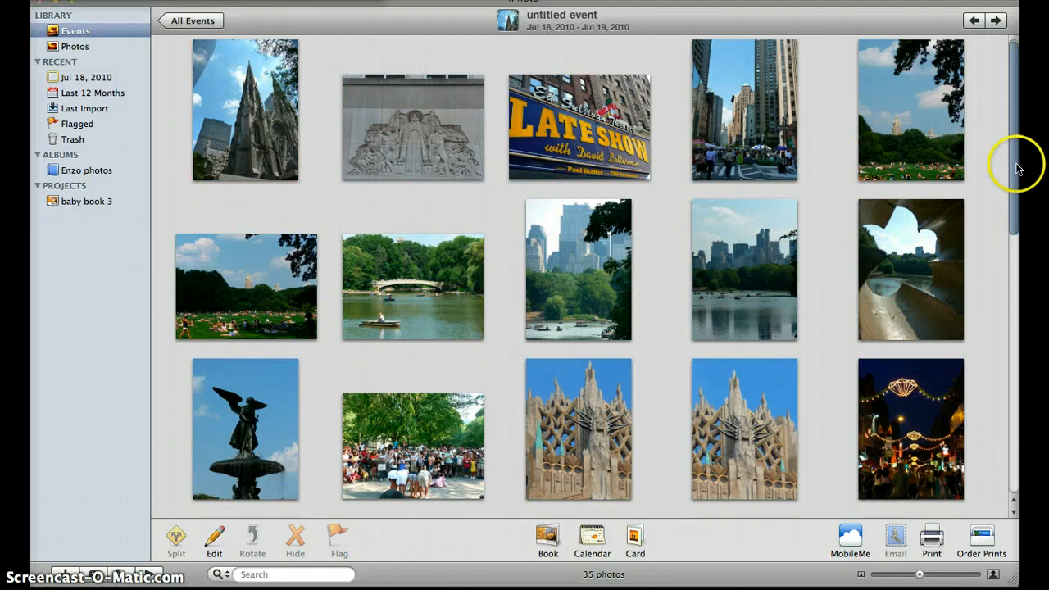
Scroll the 35-photo event and open the first cathedral photo full size
scroll("down", 3)
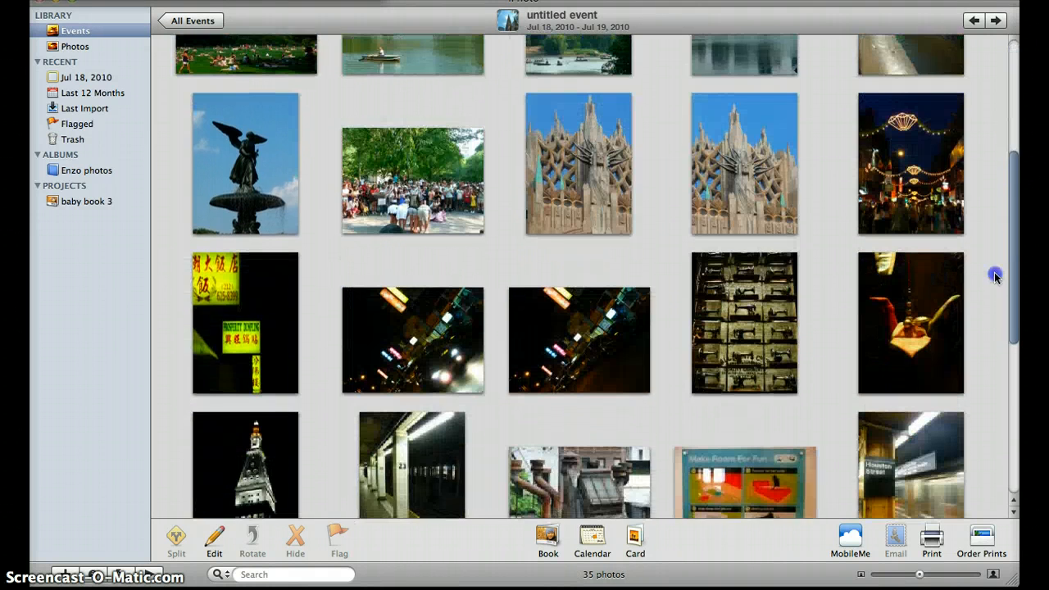
scroll("down", 3)
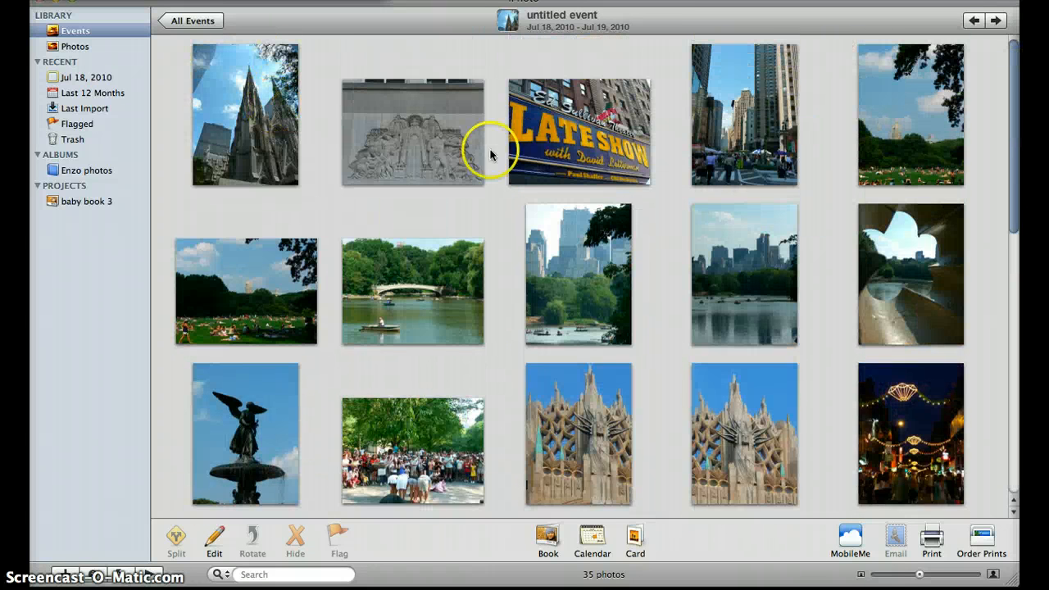
left_click(245, 115)
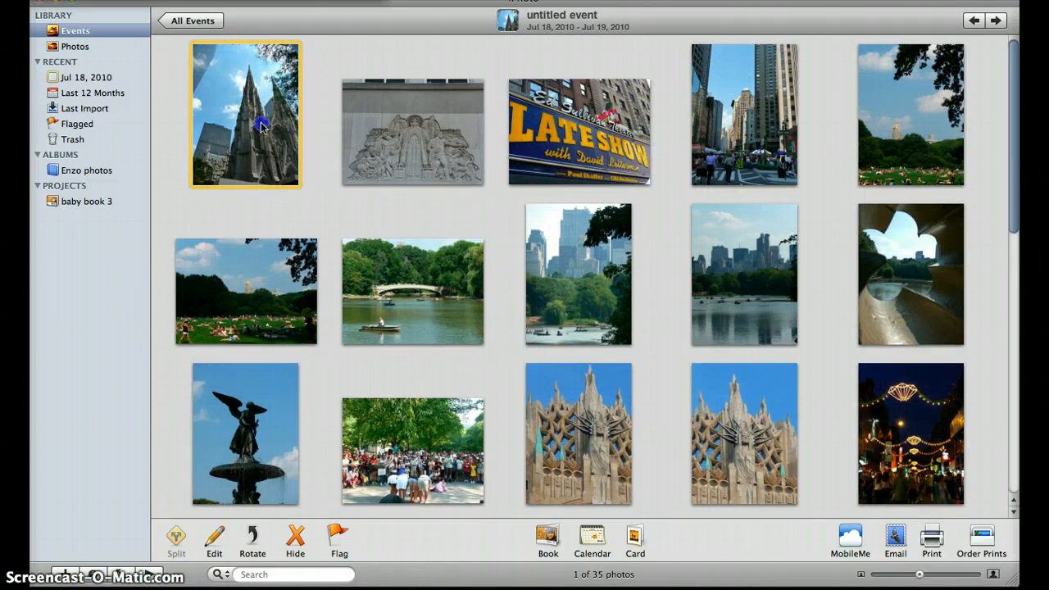
double_click(245, 114)
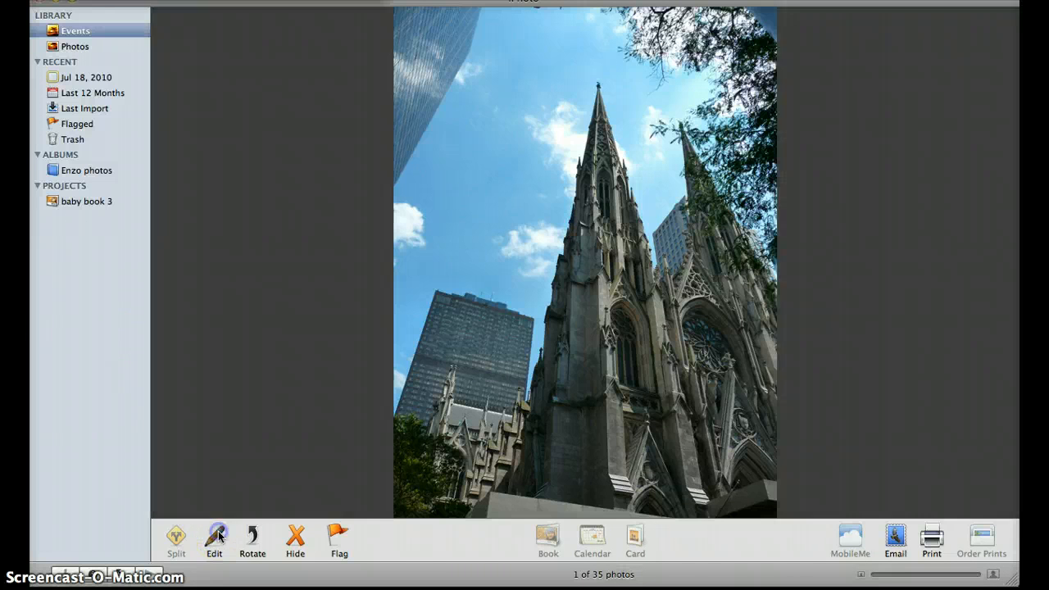
Edit the cathedral photo: exposure 0.10, contrast 31, saturation 100
left_click(214, 539)
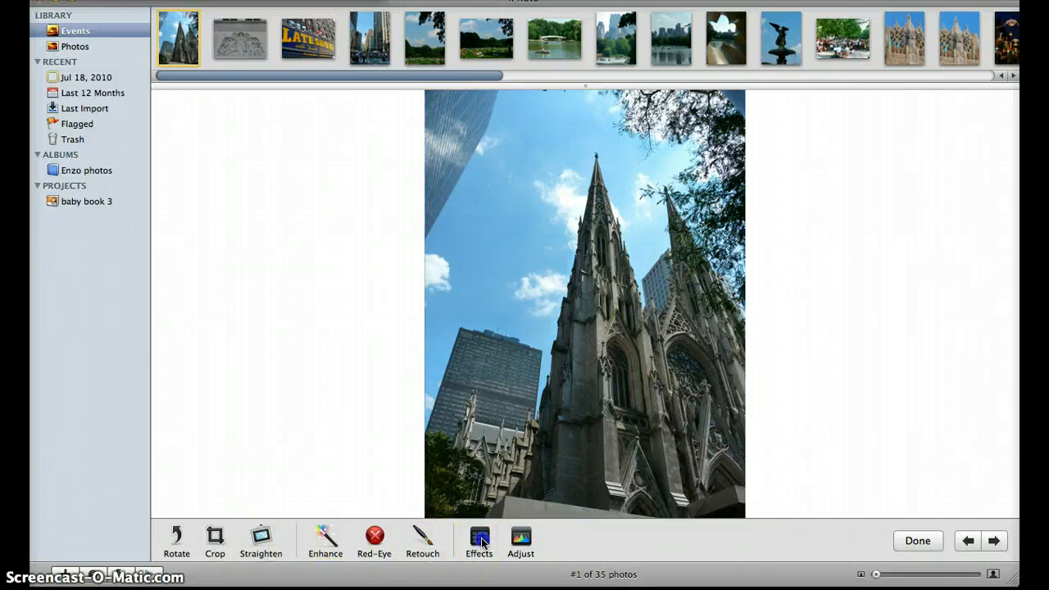
left_click(479, 541)
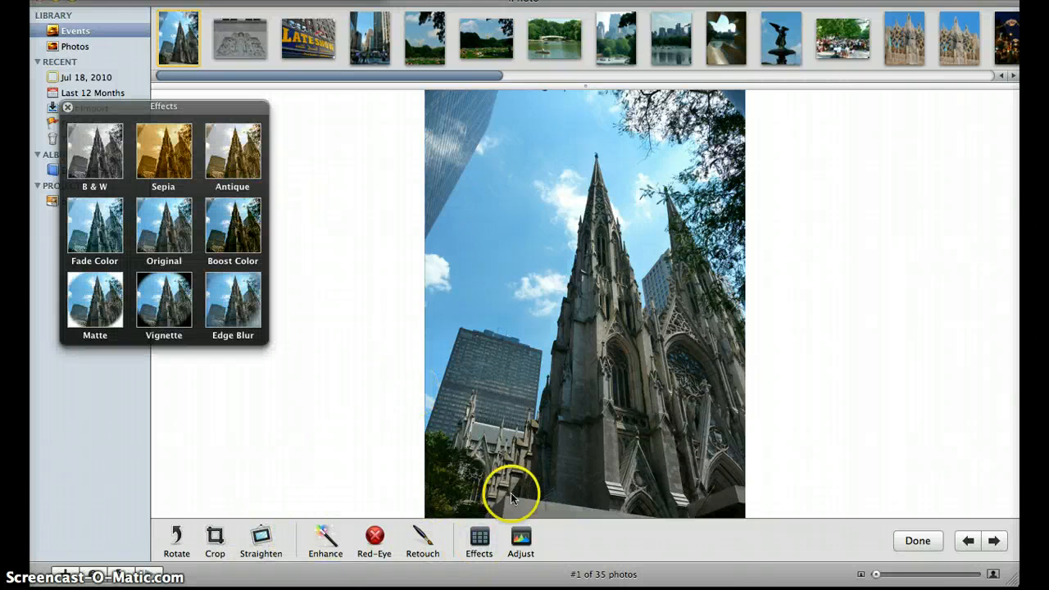
left_click(520, 541)
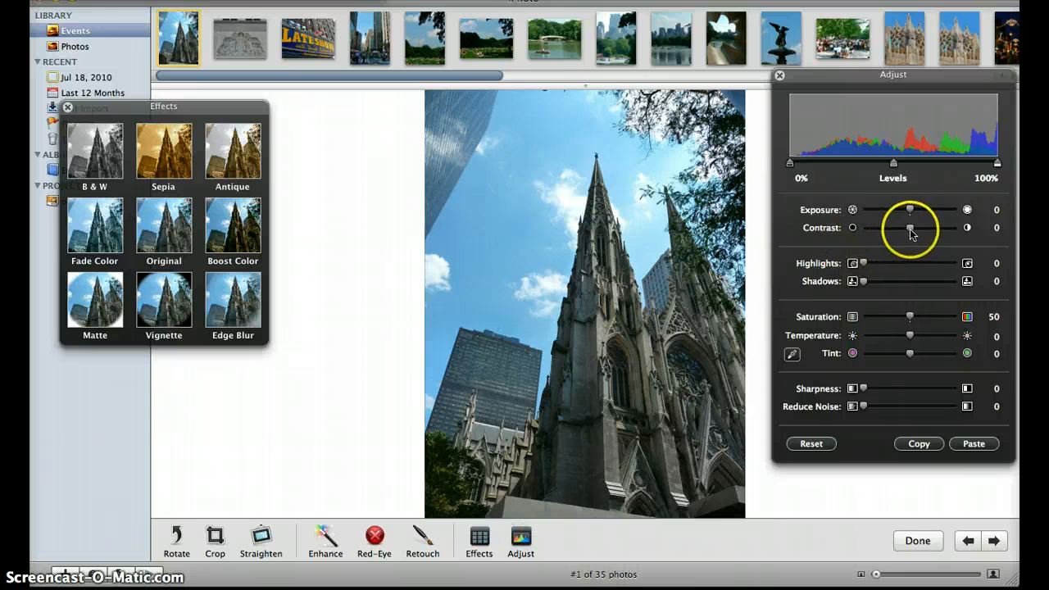
left_click_drag(909, 210, 940, 210)
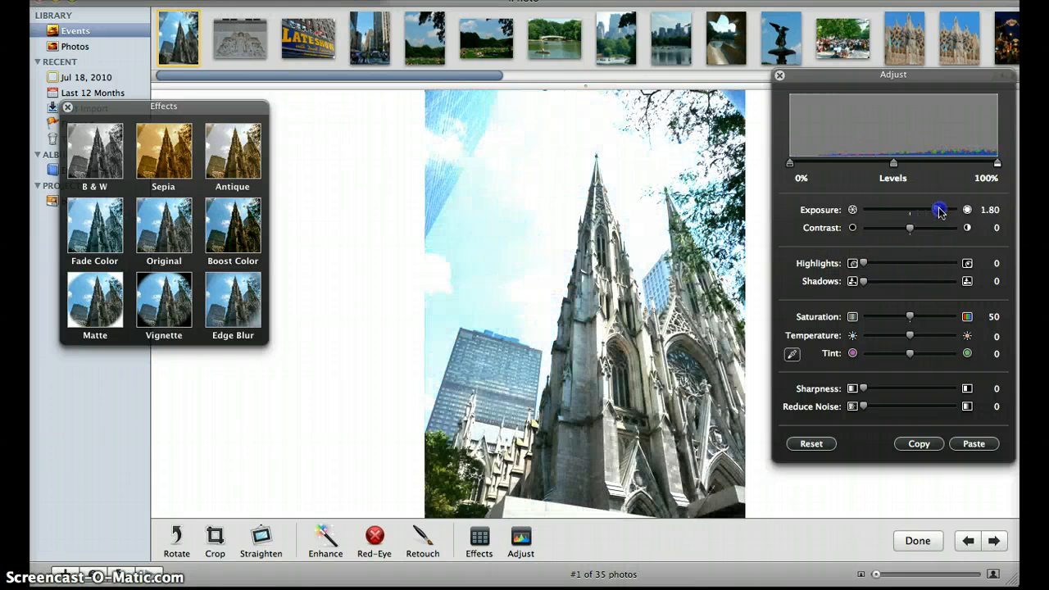
left_click_drag(940, 210, 915, 210)
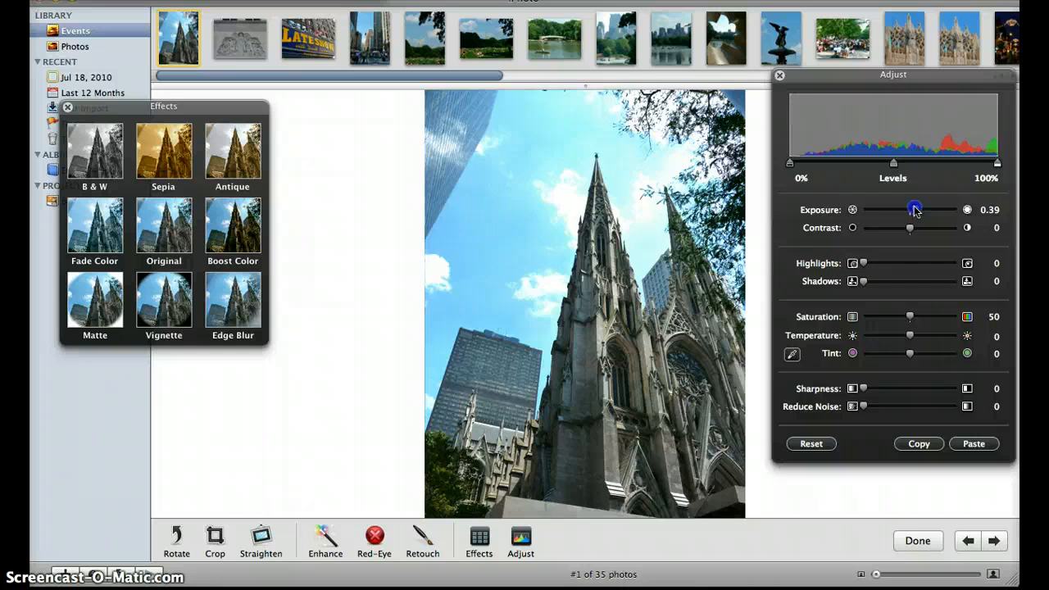
left_click_drag(908, 228, 924, 228)
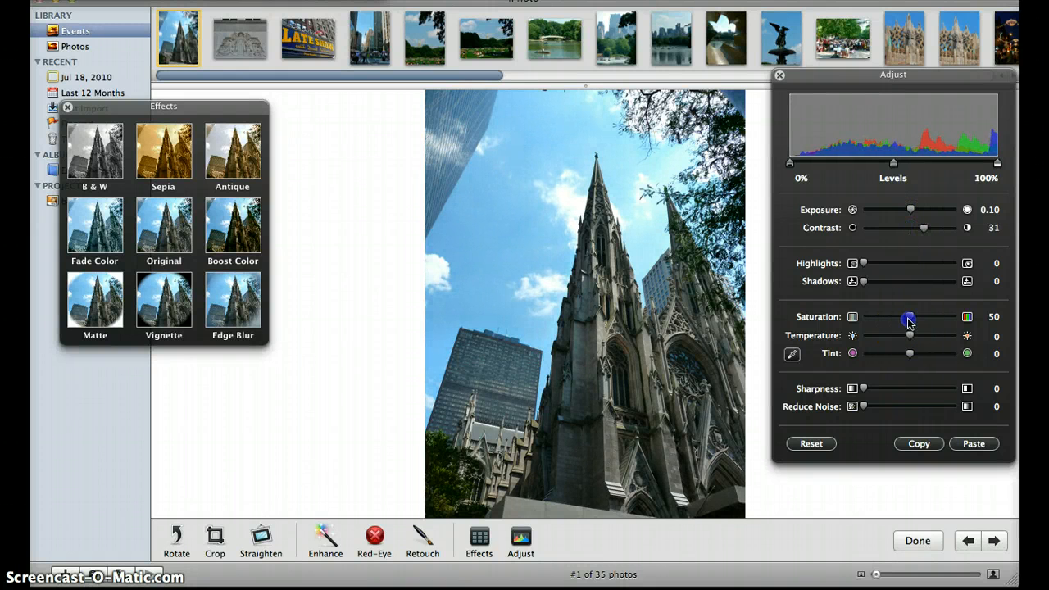
left_click_drag(908, 318, 954, 318)
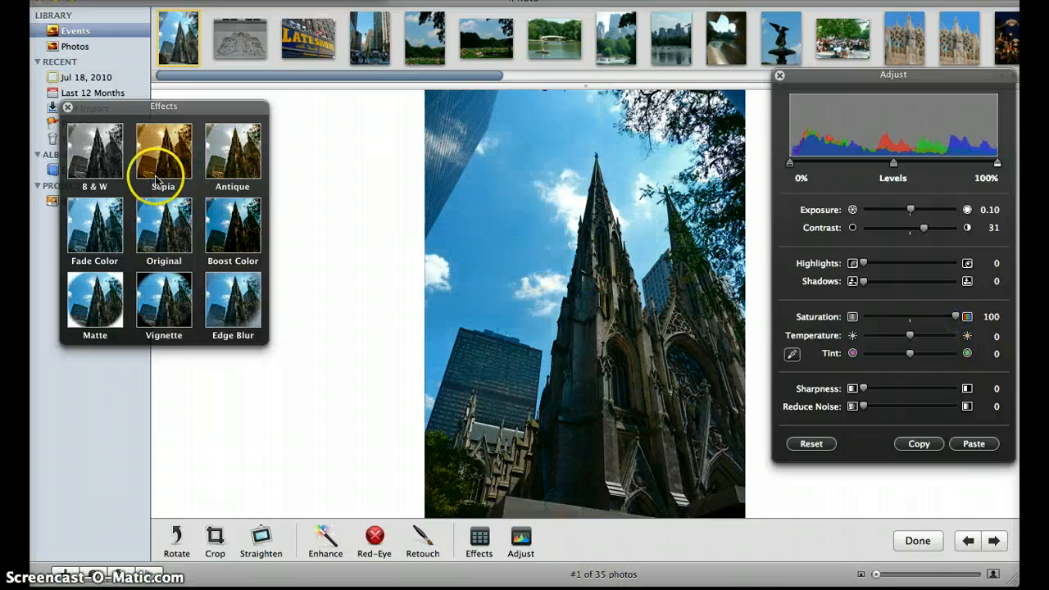
Apply the Sepia and Boost Color effects, then close the effect and adjustment panels
left_click(163, 151)
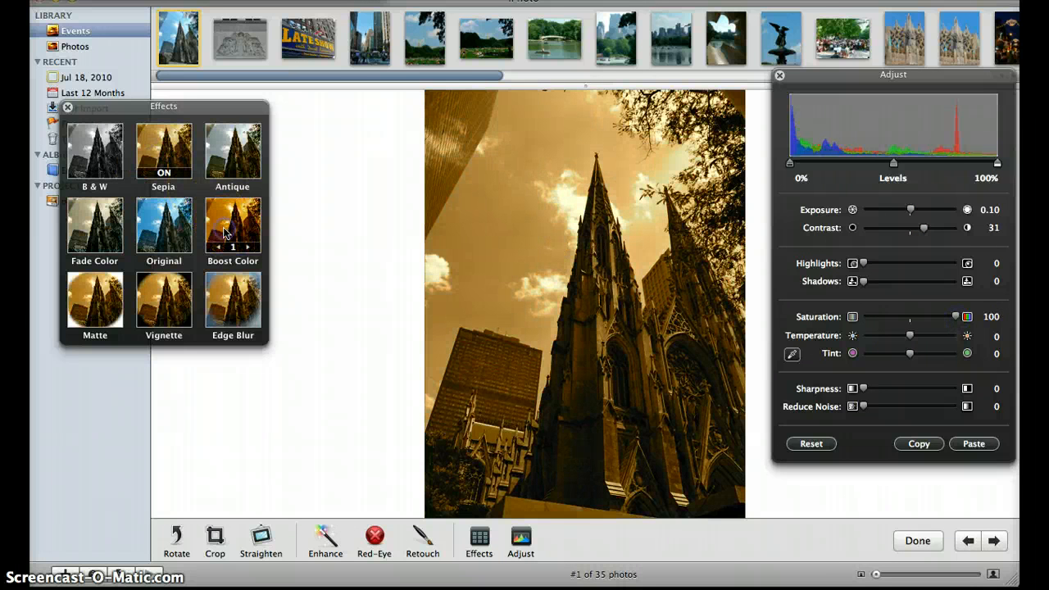
left_click(233, 227)
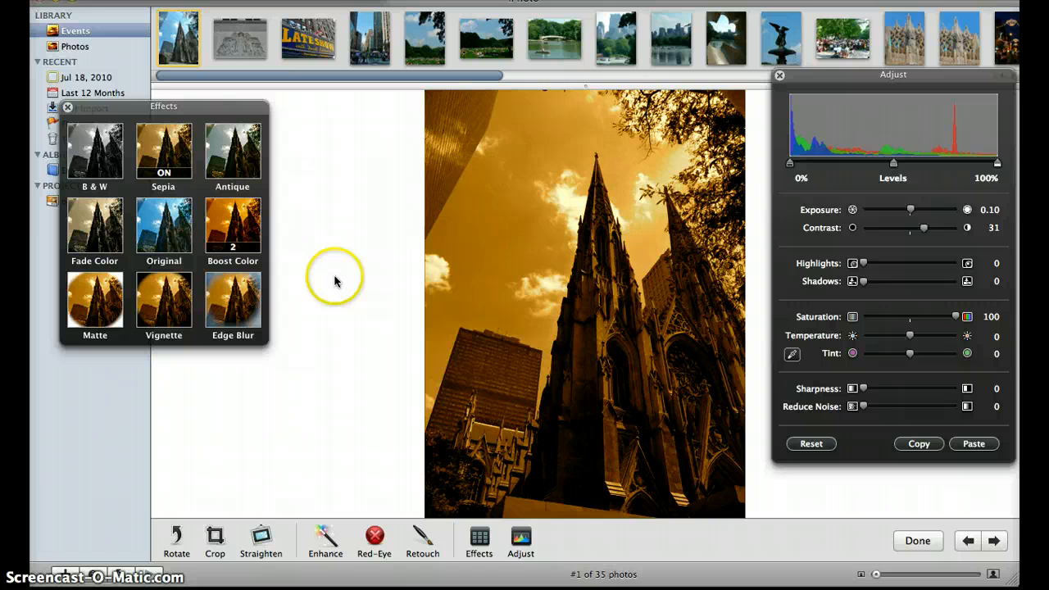
left_click(247, 236)
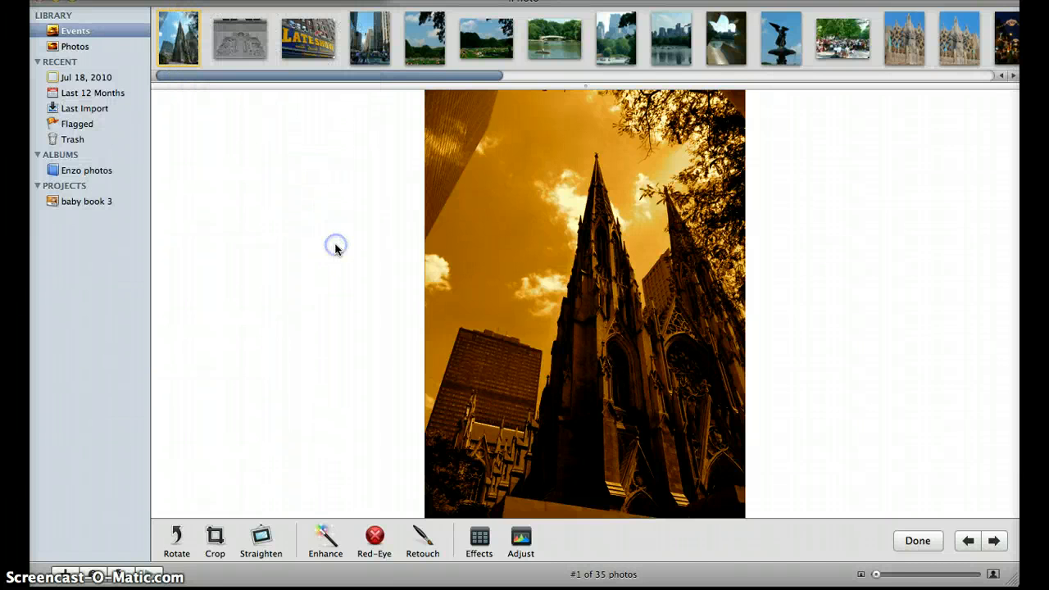
Finish editing and revert the cathedral photo to its original, confirming the discard
left_click(917, 540)
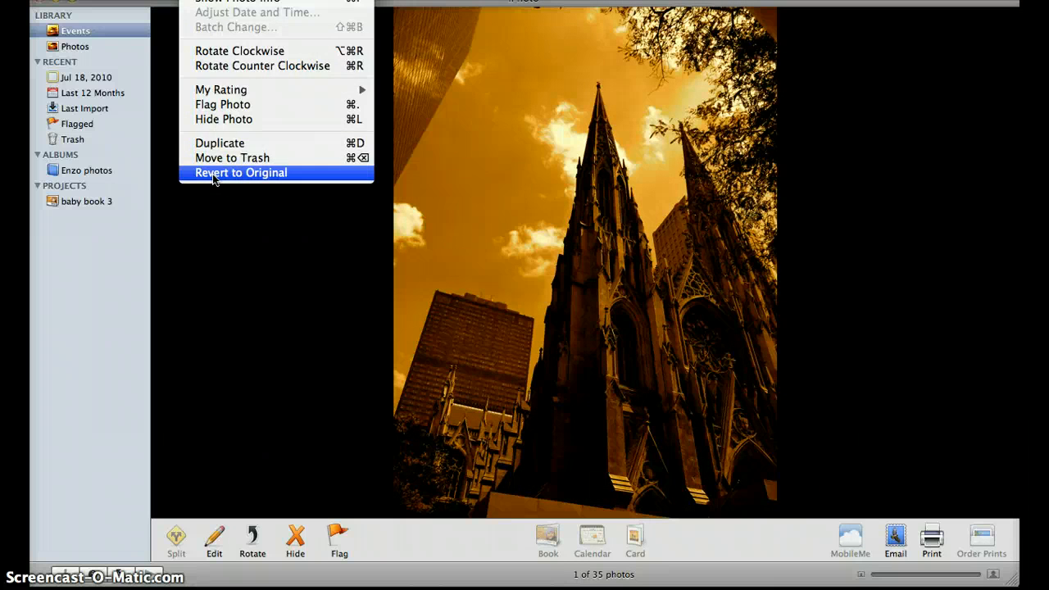
left_click(240, 172)
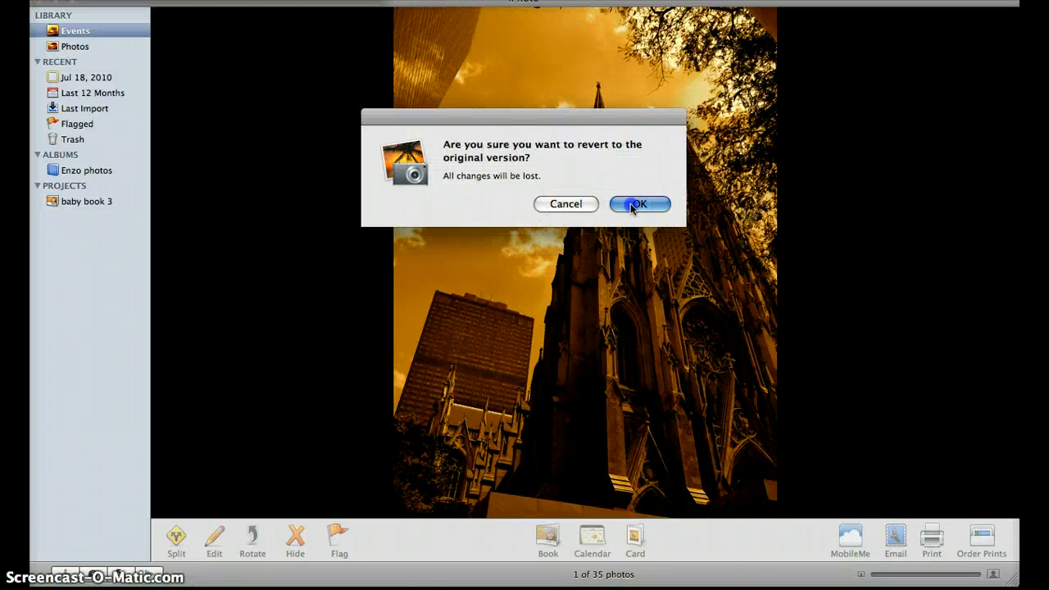
left_click(639, 204)
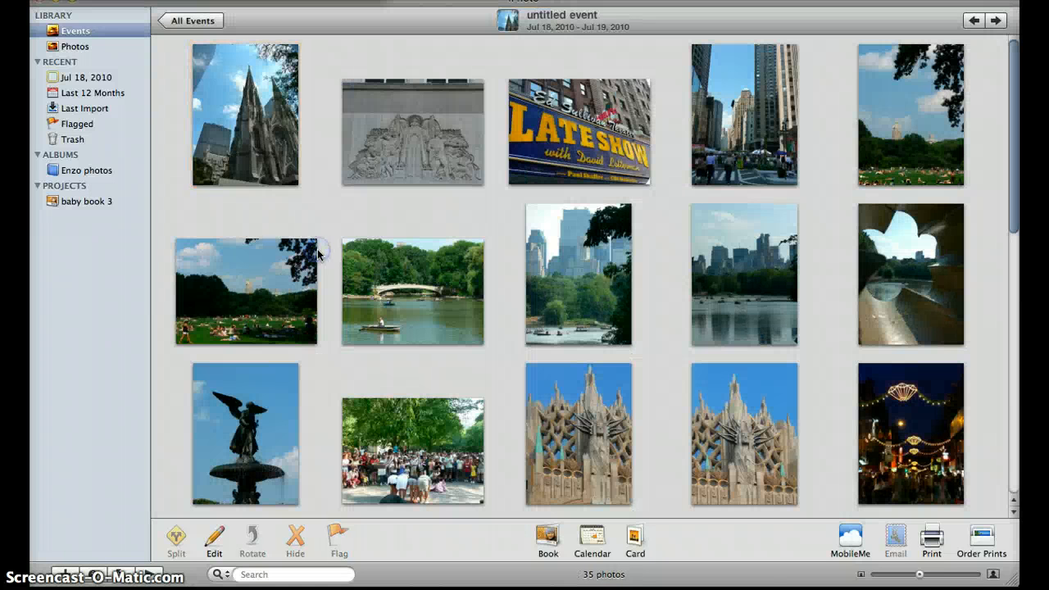
mouse_move(951, 497)
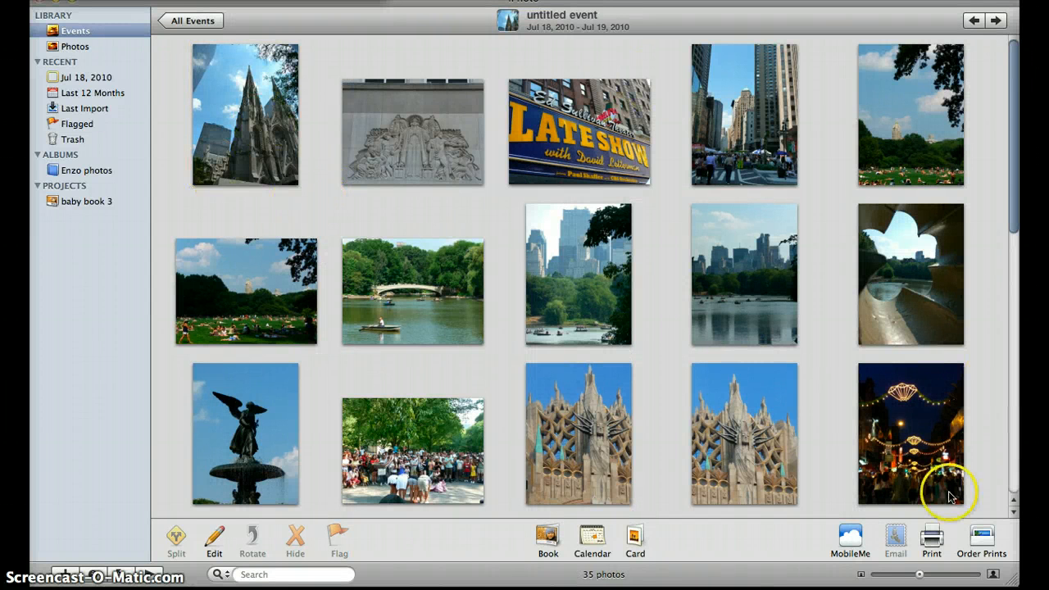
Select all 35 event photos with Command-A, keeping the selection
left_click(245, 115)
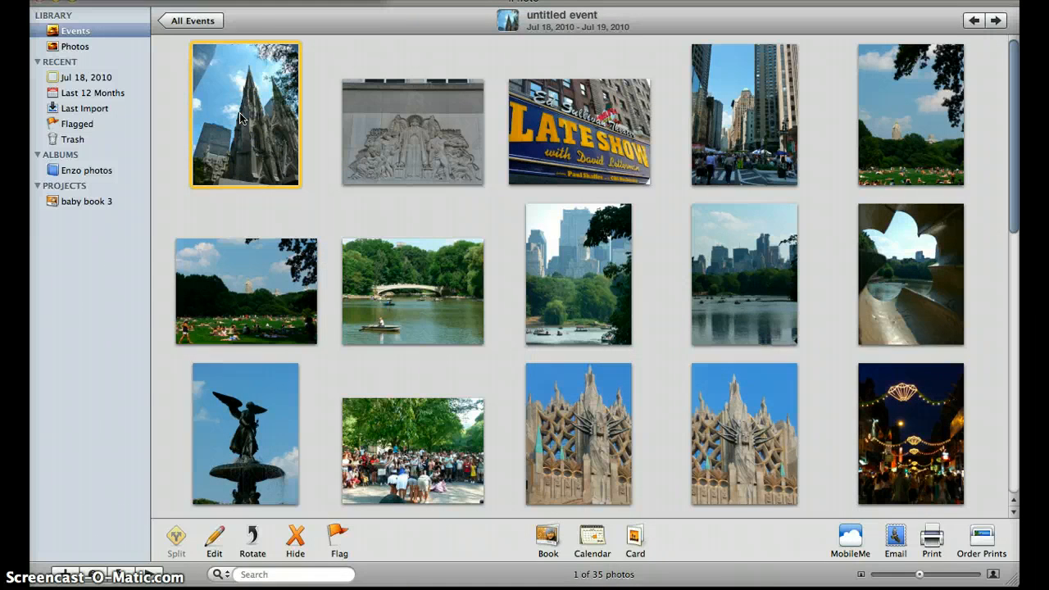
scroll("down", 3)
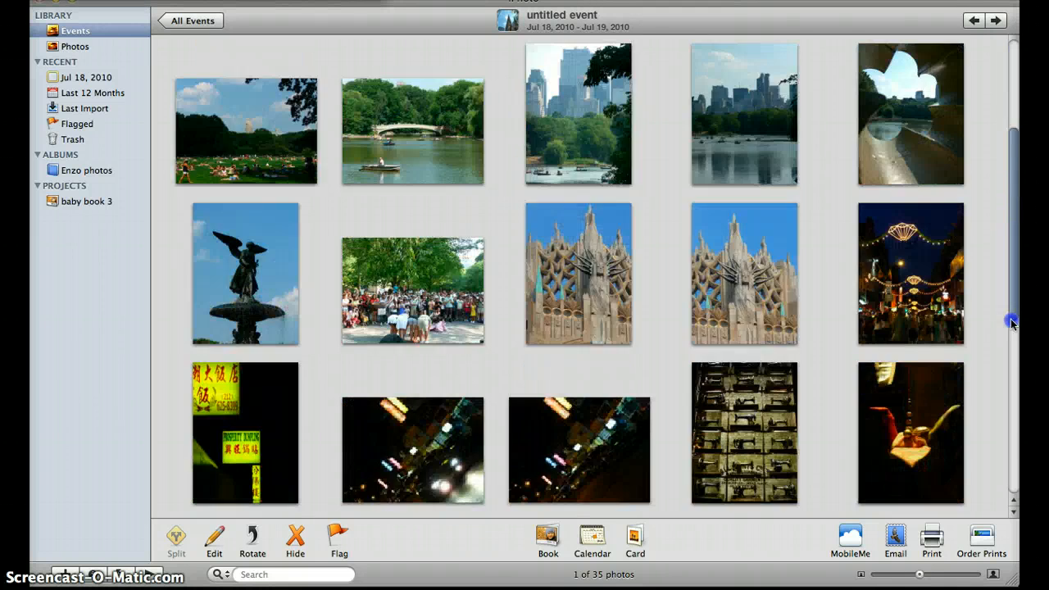
scroll("down", 3)
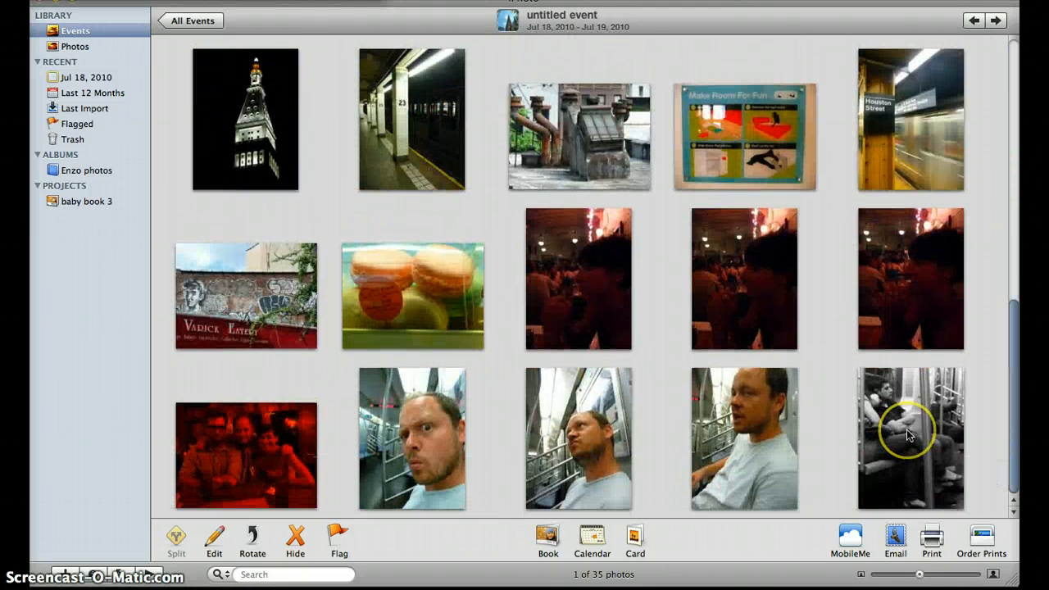
key("cmd+a")
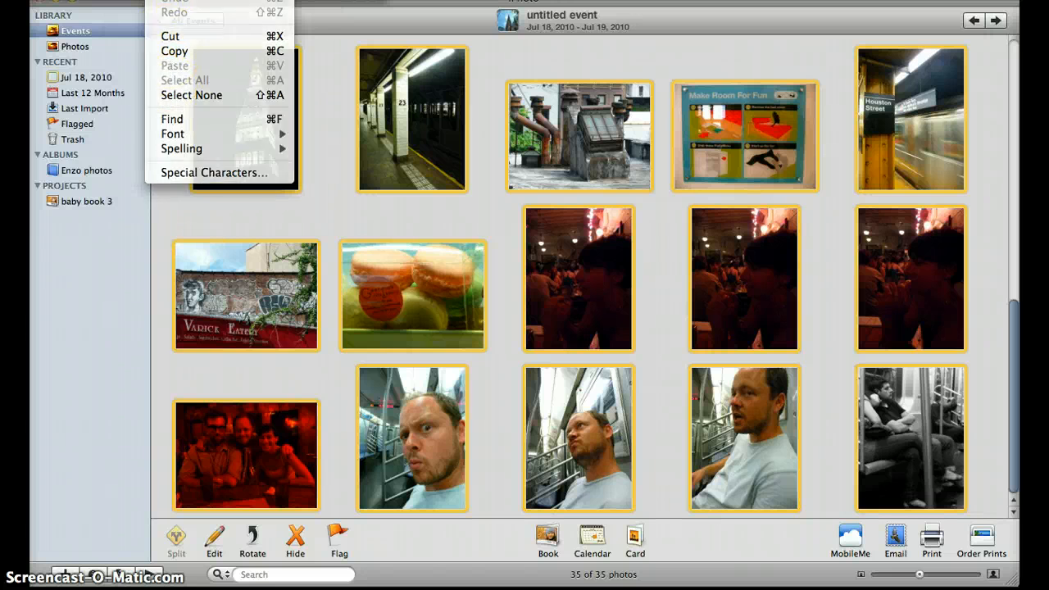
left_click(413, 135)
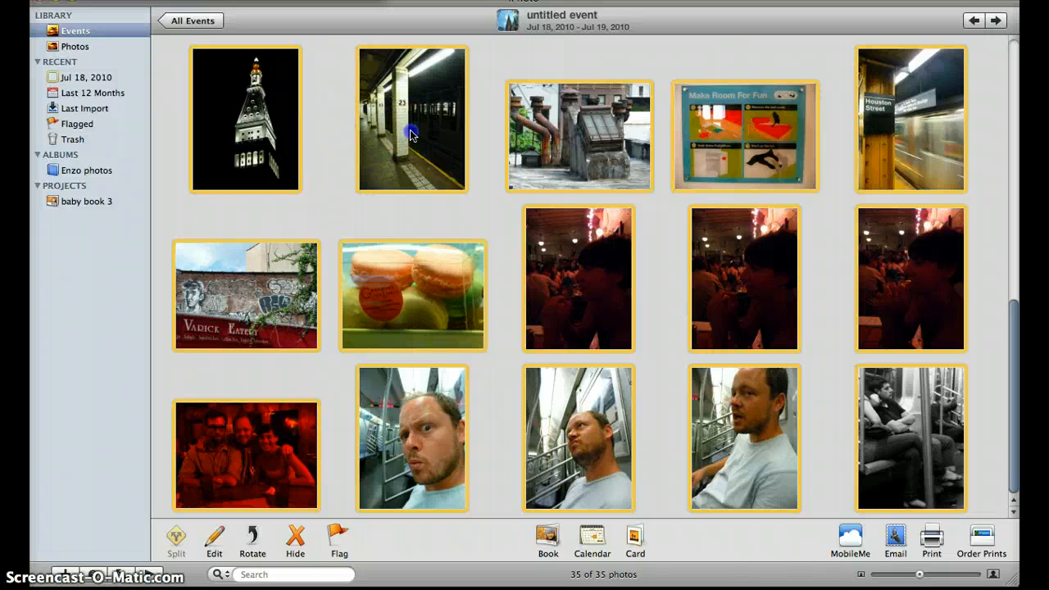
Drag the 35 selected photos into iMovie to create My First Project
left_click_drag(412, 118, 344, 271)
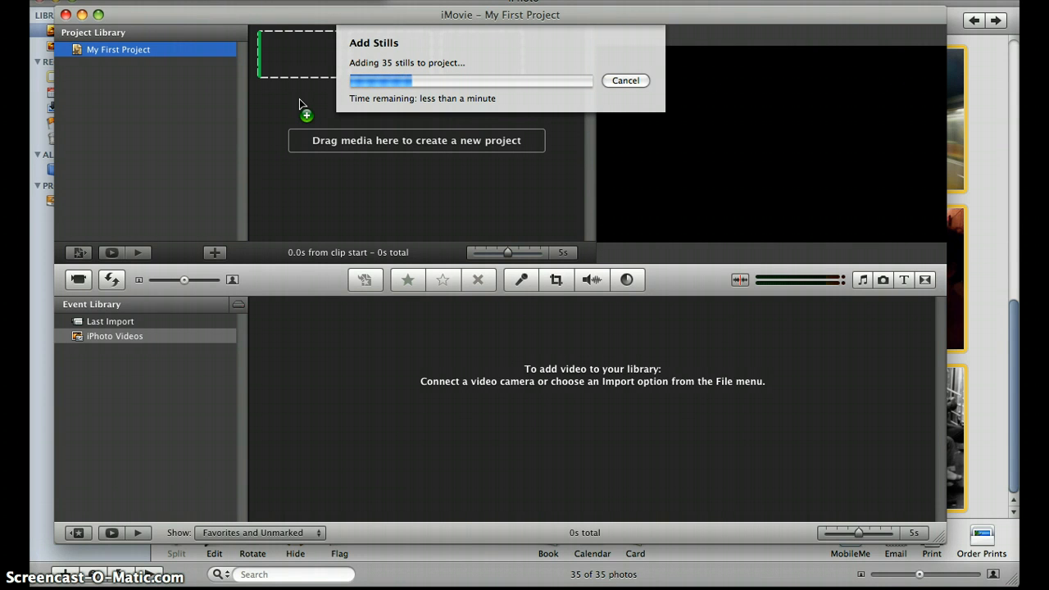
mouse_move(343, 293)
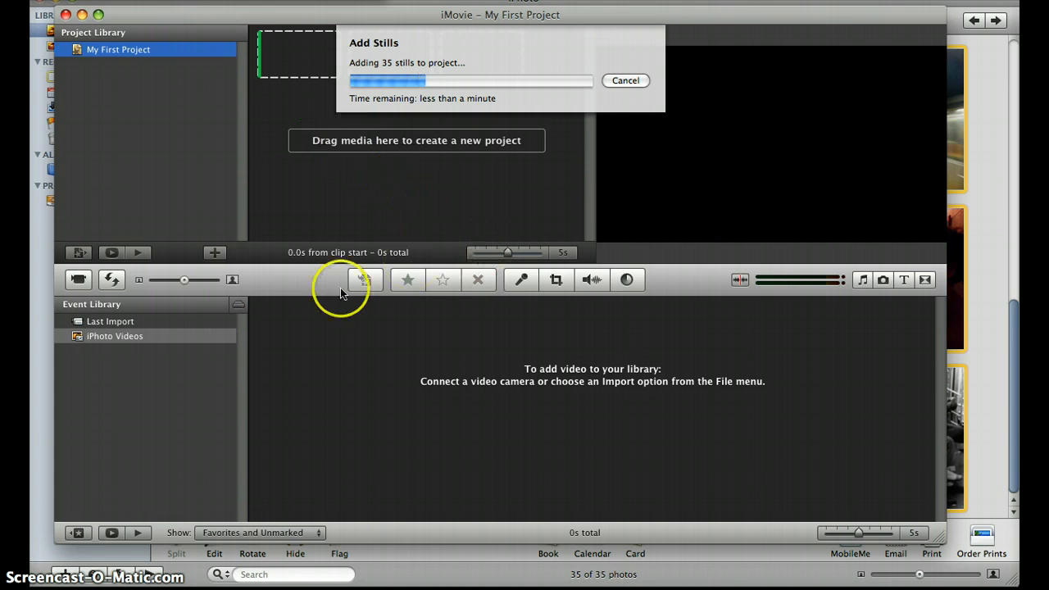
mouse_move(285, 289)
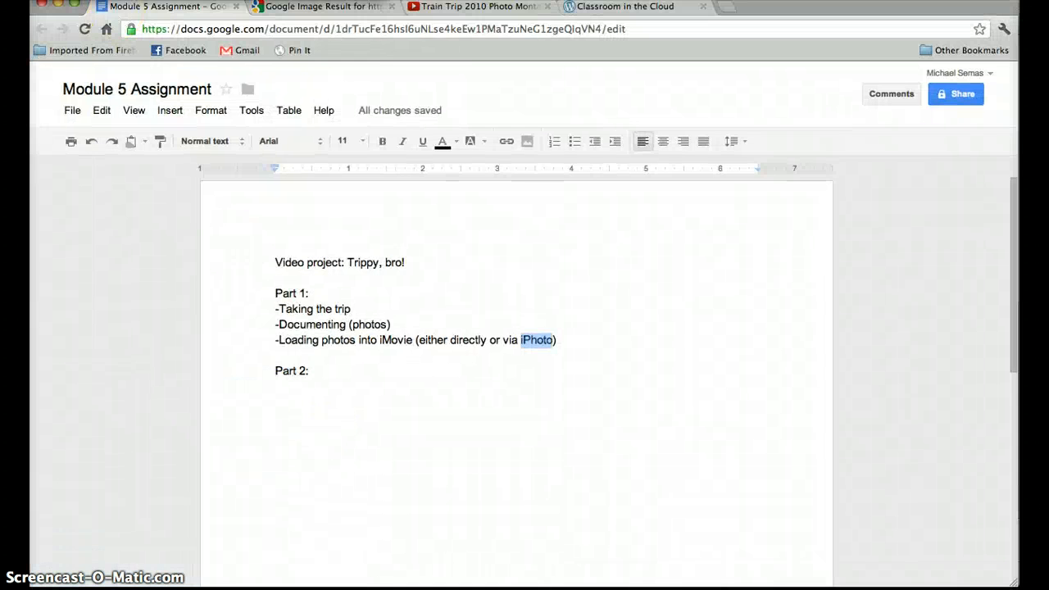
Play the Train Trip 2010 Photo Montage on YouTube, briefly full screen, pause near 1:01, then return to the assignment
left_click(473, 6)
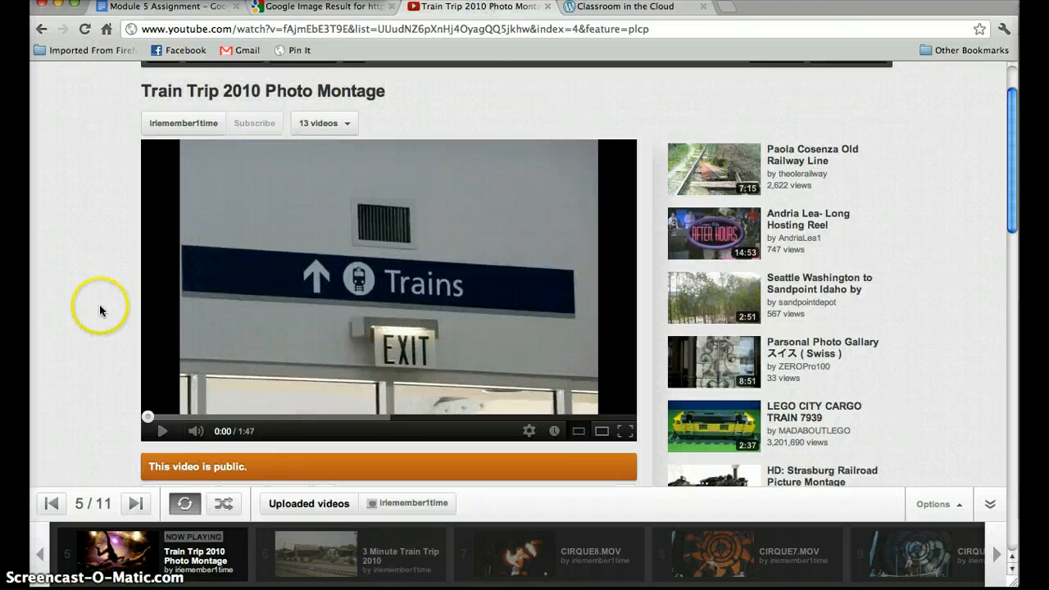
mouse_move(158, 431)
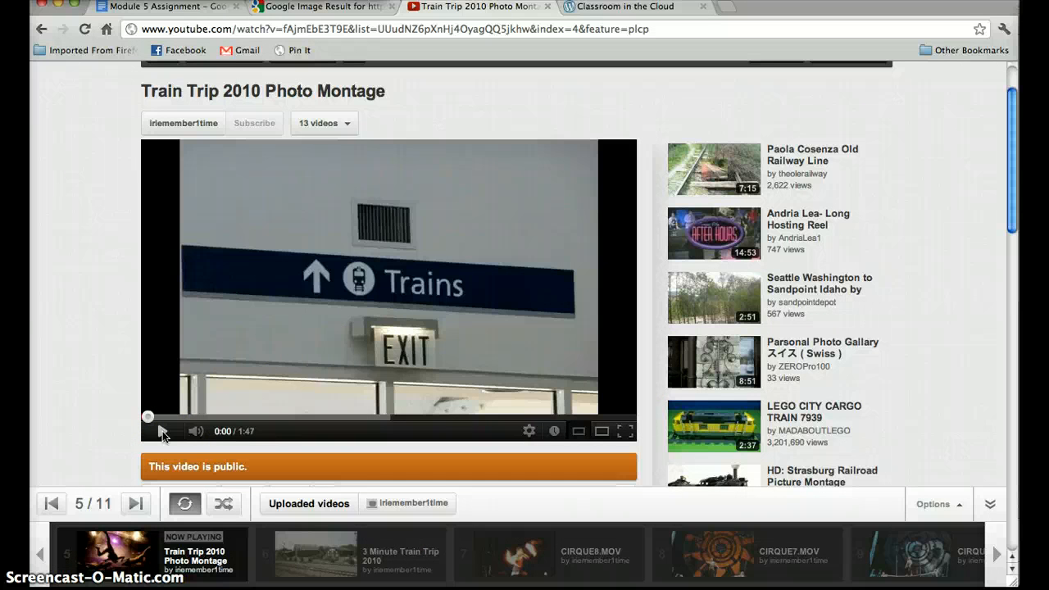
left_click(162, 431)
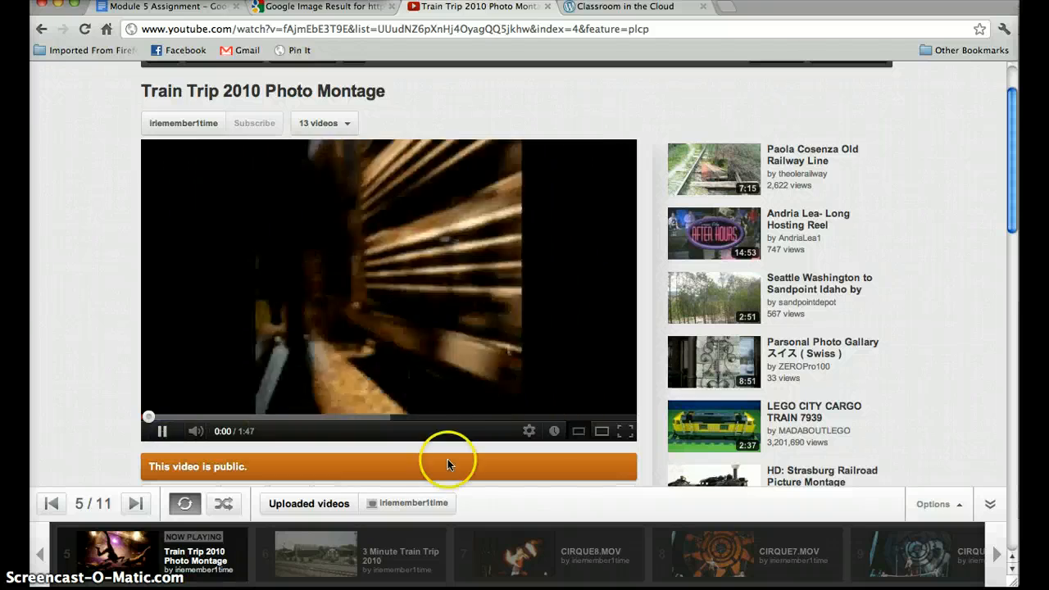
left_click(626, 431)
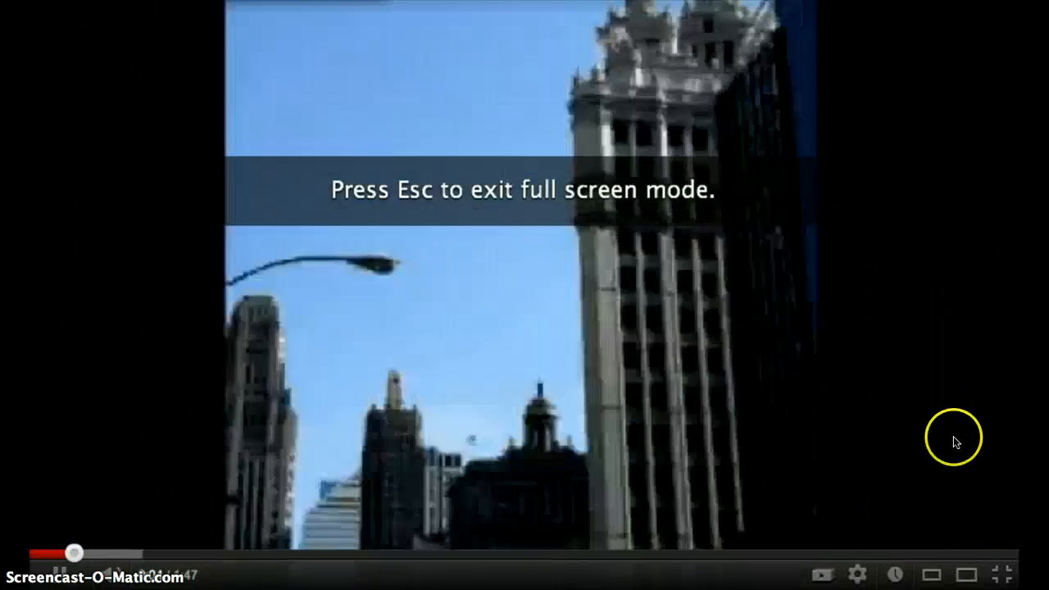
key("Escape")
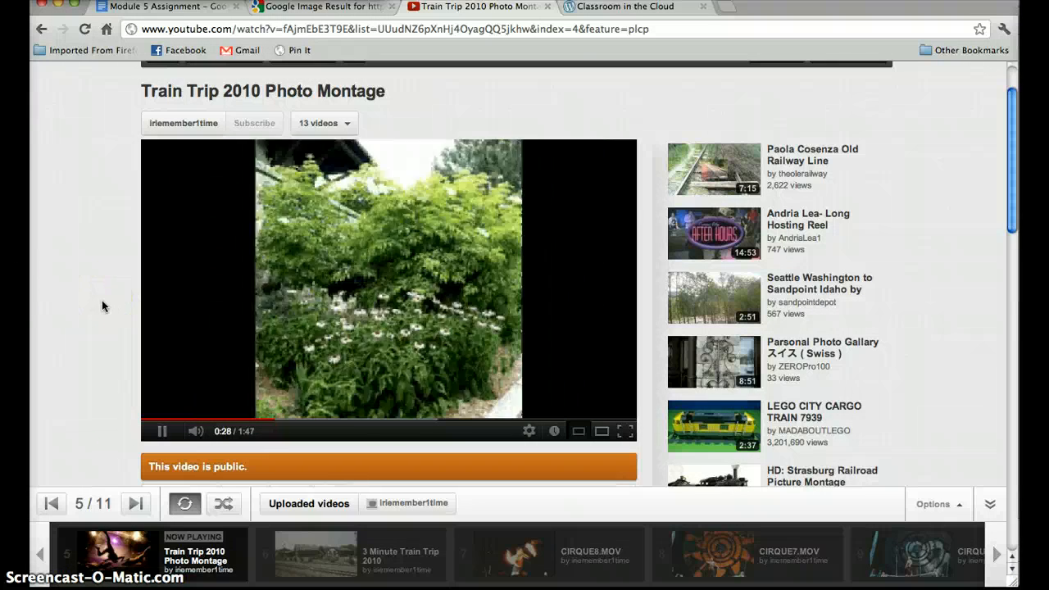
mouse_move(115, 309)
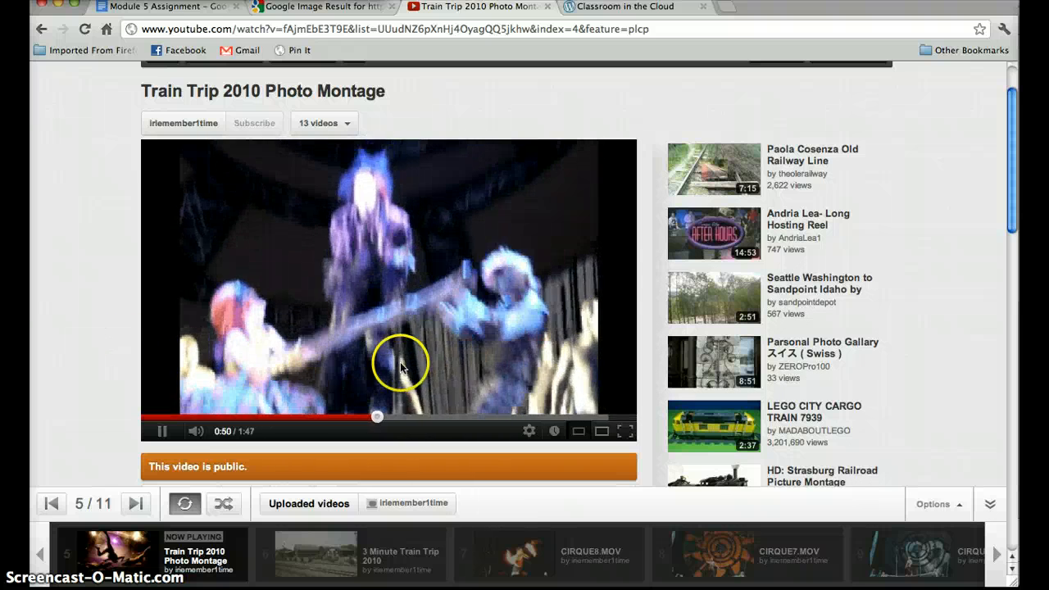
mouse_move(645, 407)
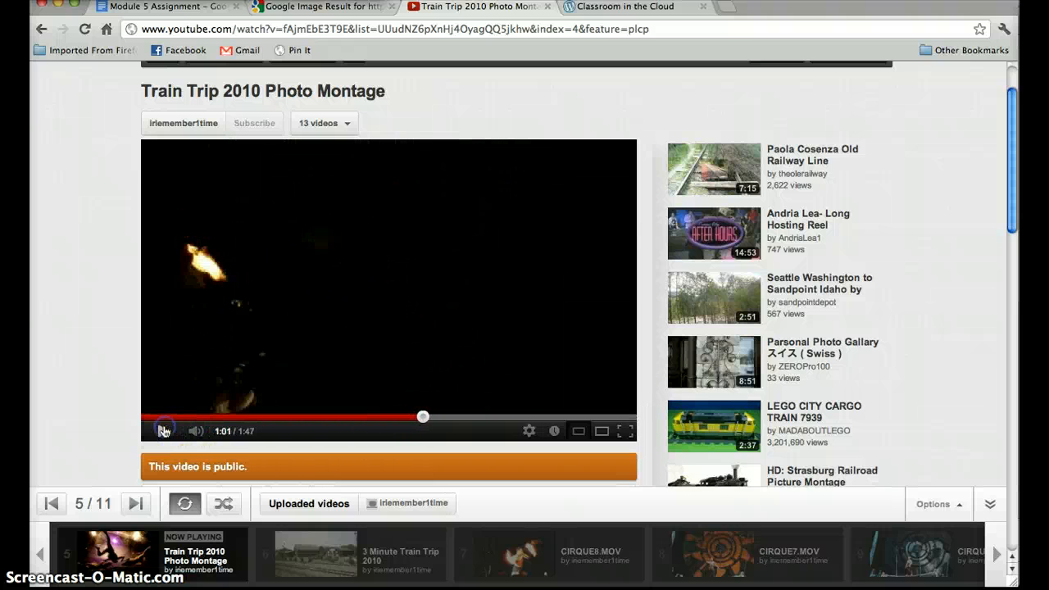
left_click(162, 430)
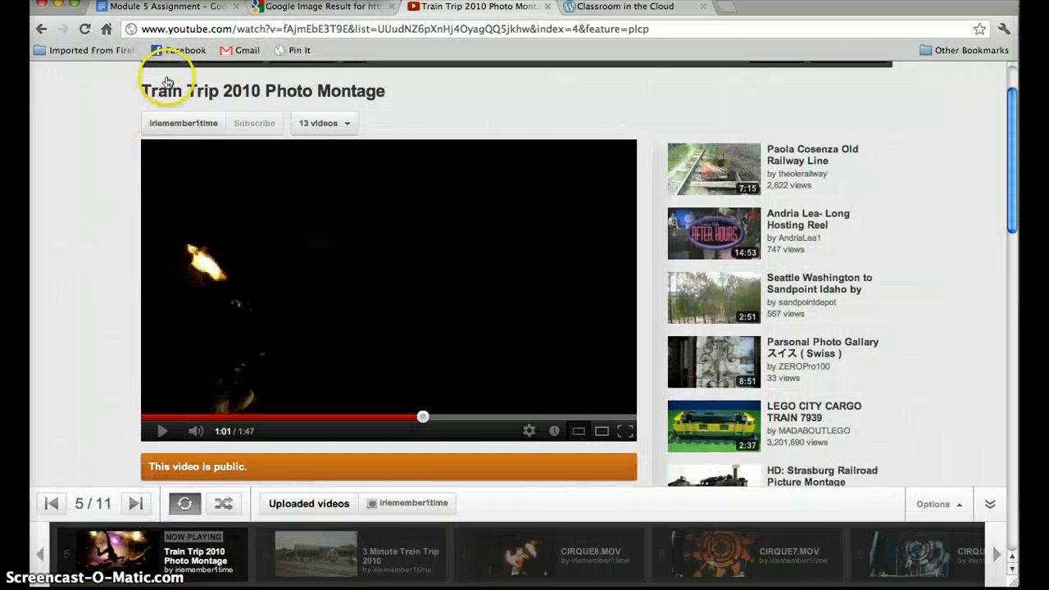
left_click(164, 7)
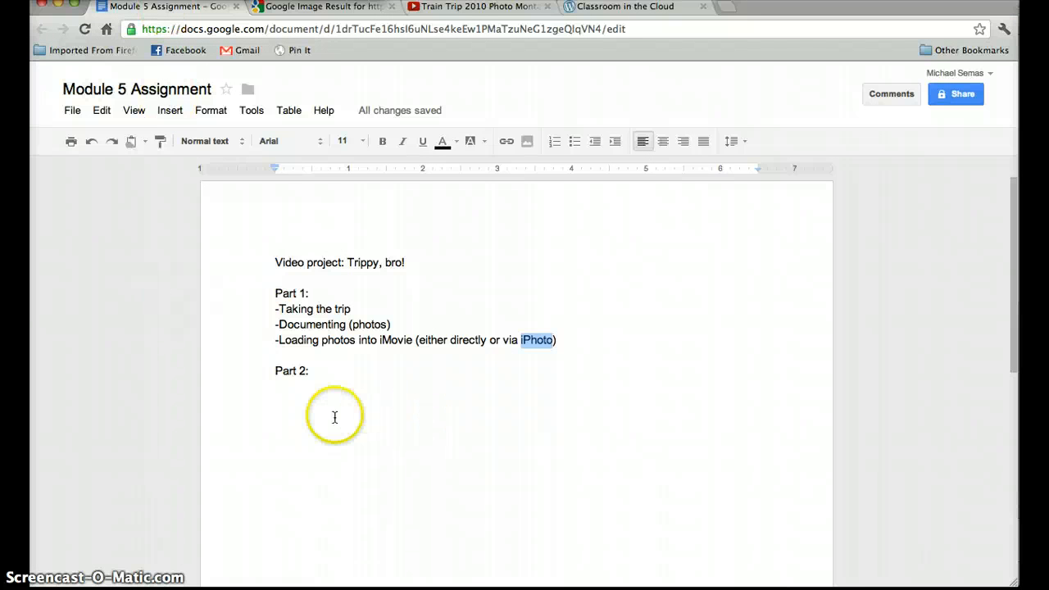
left_click(276, 309)
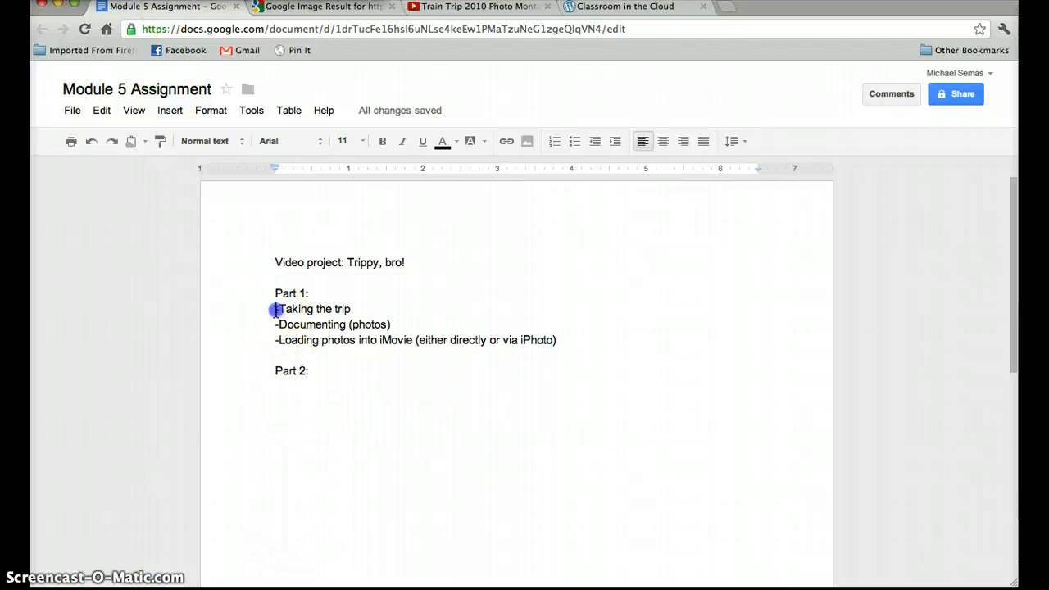
left_click_drag(275, 309, 412, 324)
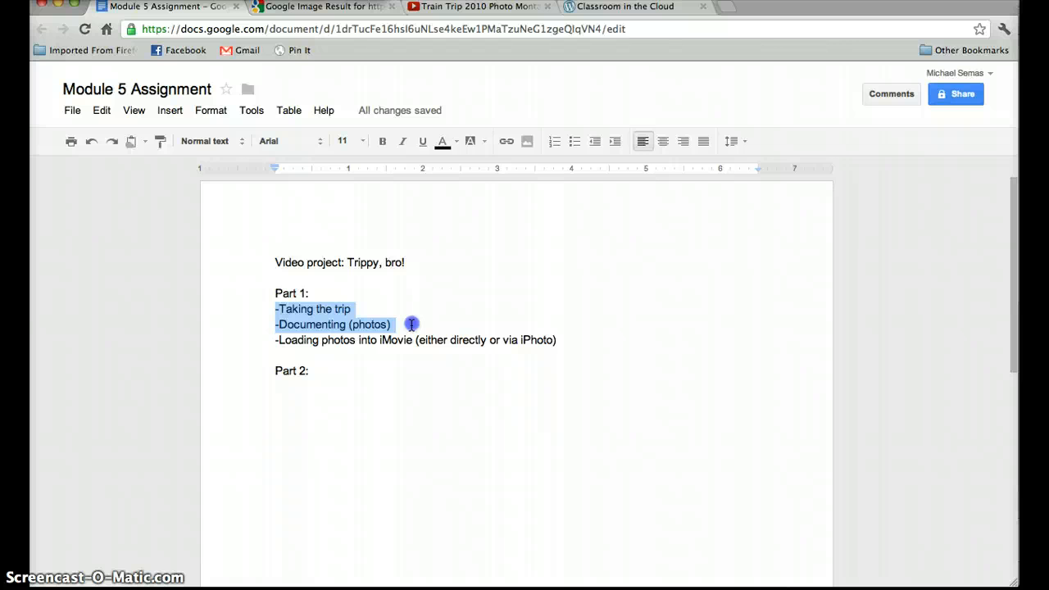
left_click_drag(412, 323, 578, 340)
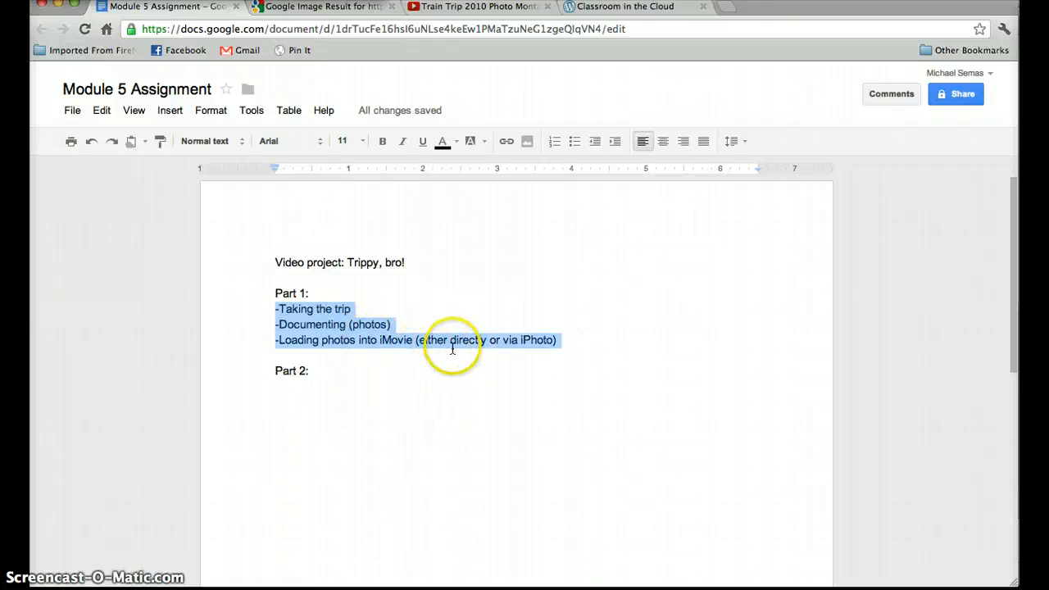
left_click(558, 340)
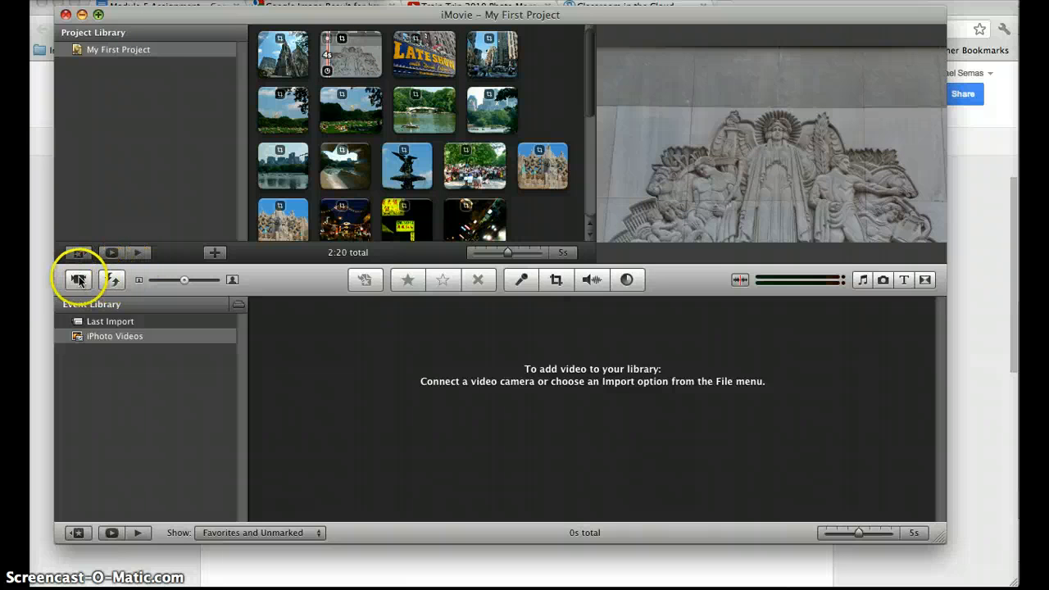
mouse_move(78, 280)
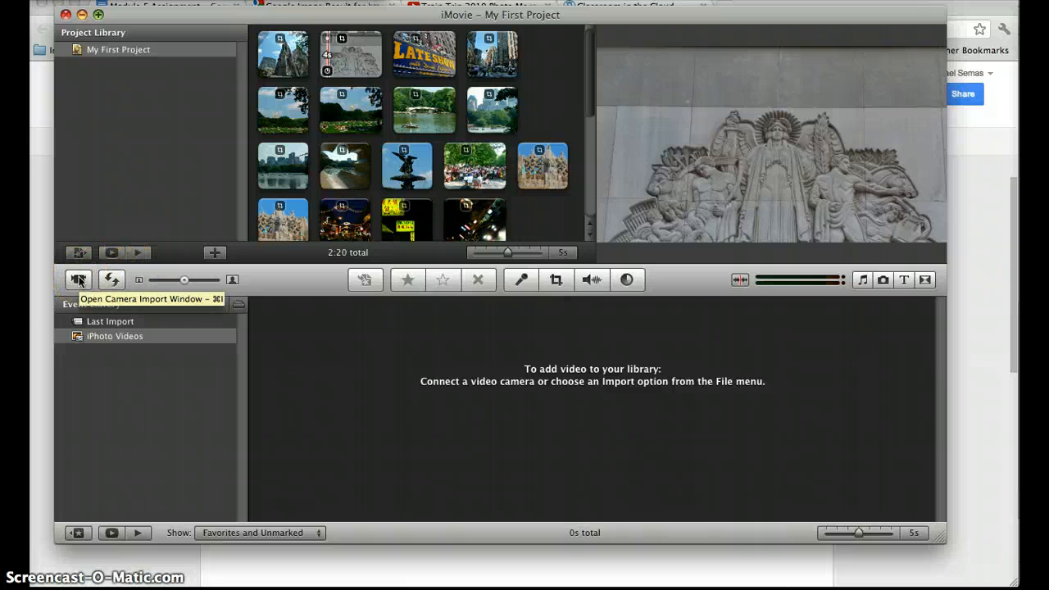
mouse_move(139, 253)
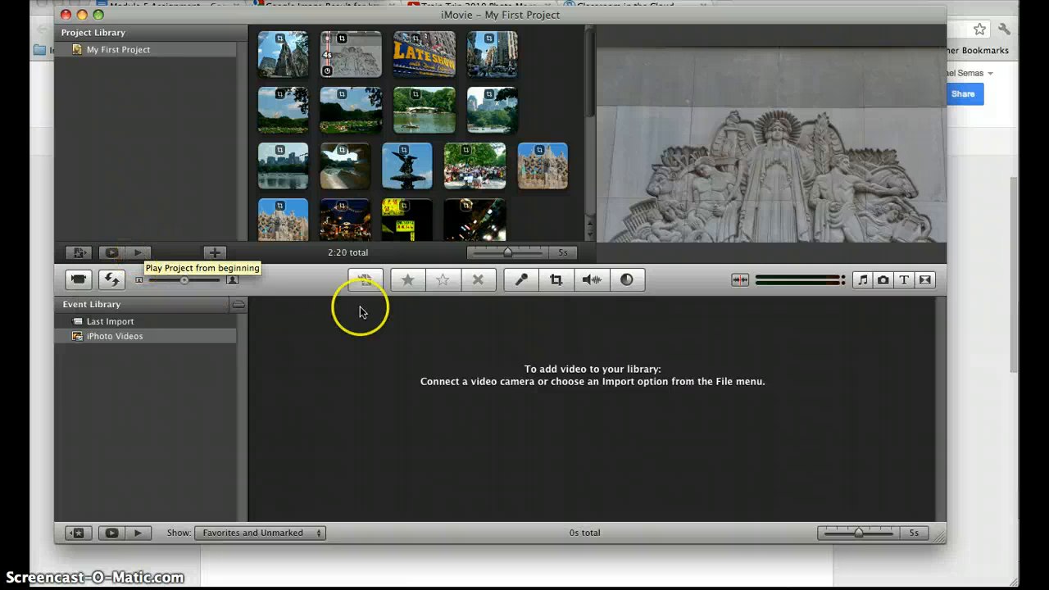
mouse_move(364, 279)
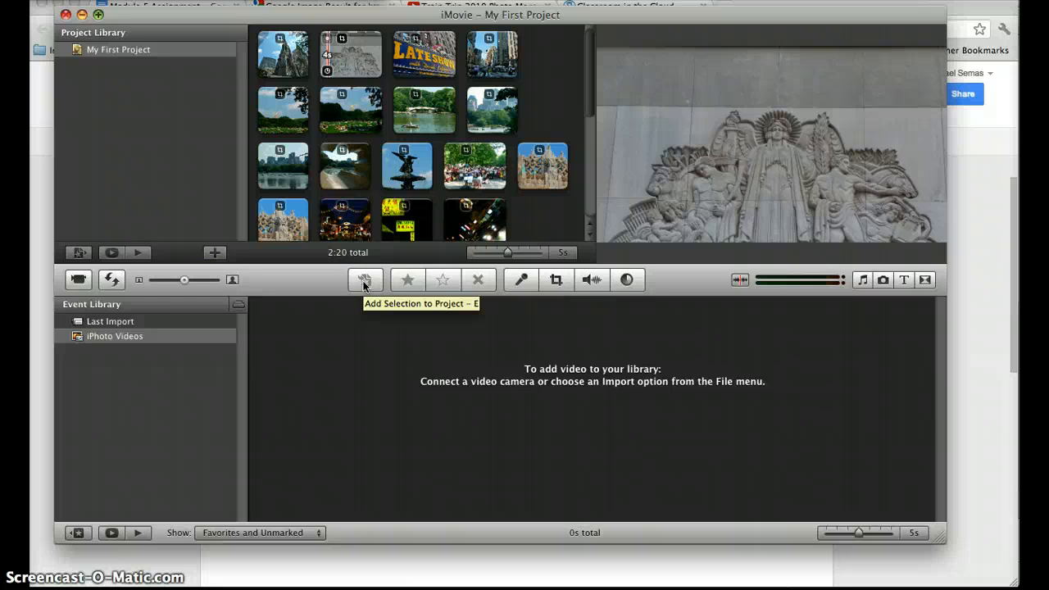
mouse_move(407, 280)
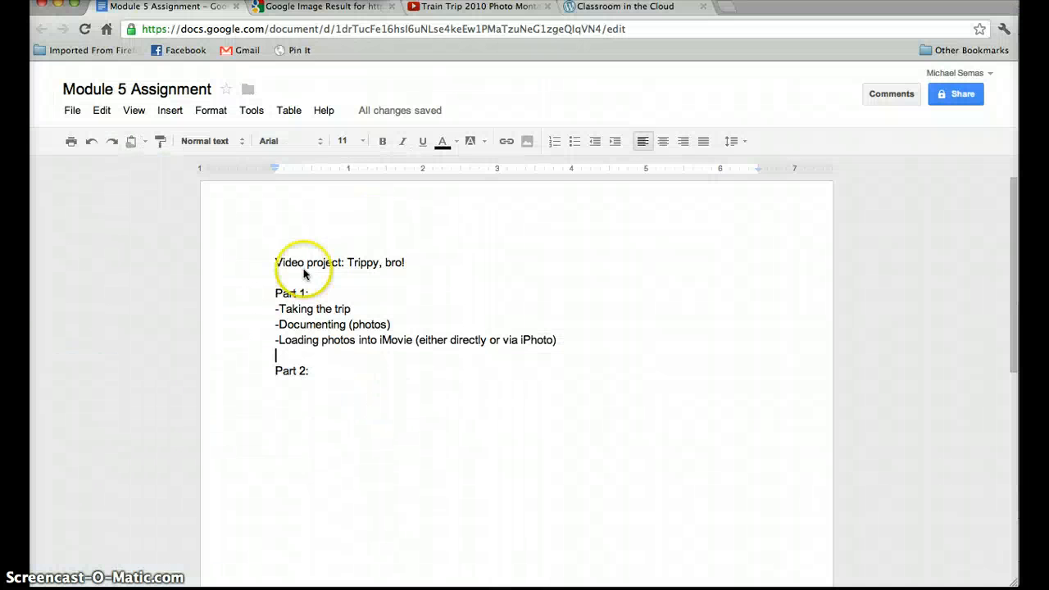
Switch to the Google Images tab showing the Amtrak Cascades route map
left_click(320, 7)
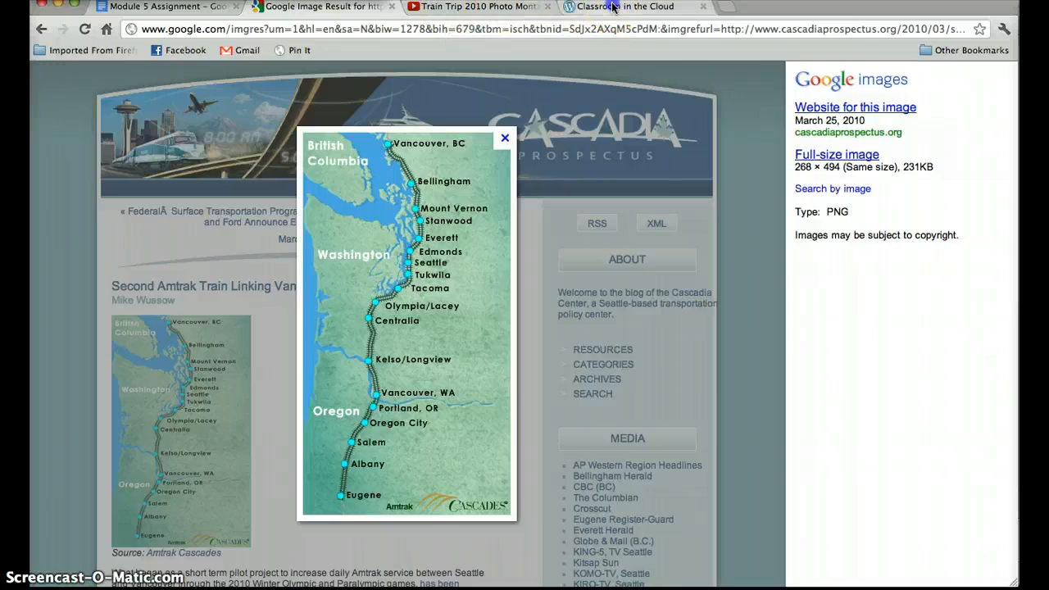
Open the Classroom in the Cloud blog and scroll to its new Voki post
left_click(625, 7)
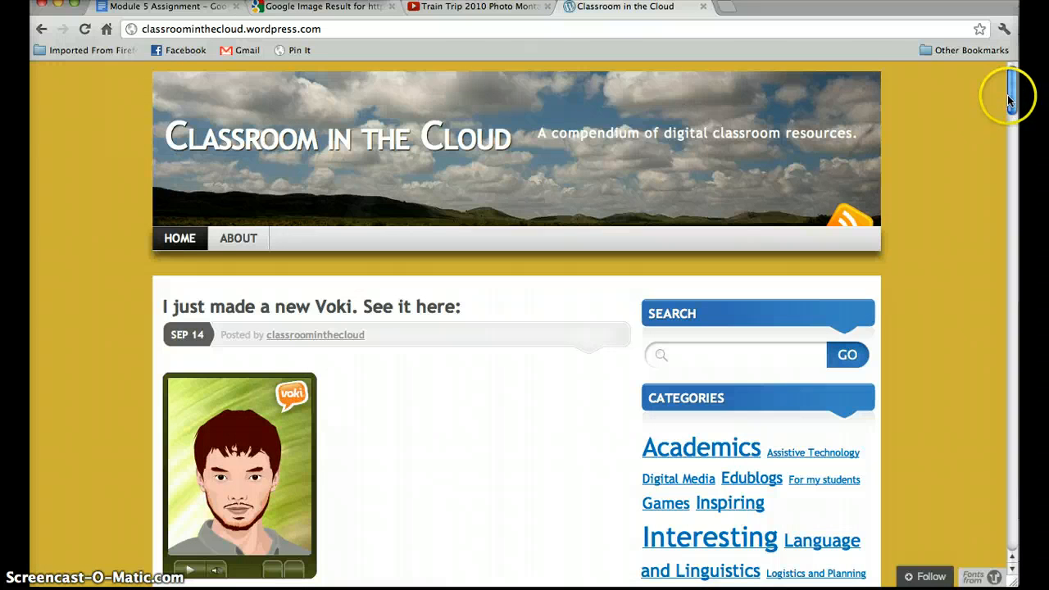
scroll("down", 3)
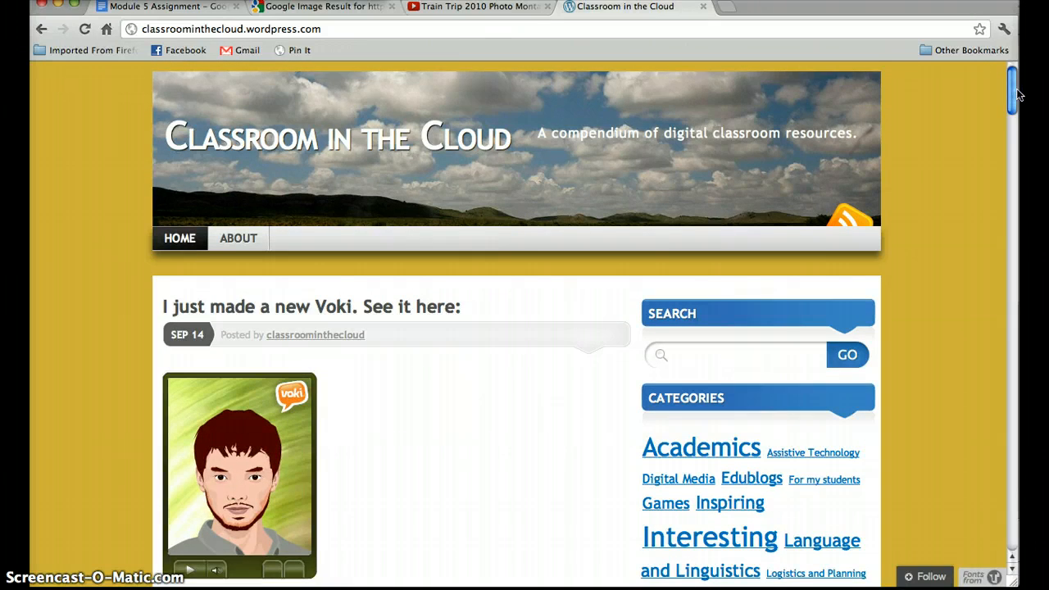
scroll("down", 3)
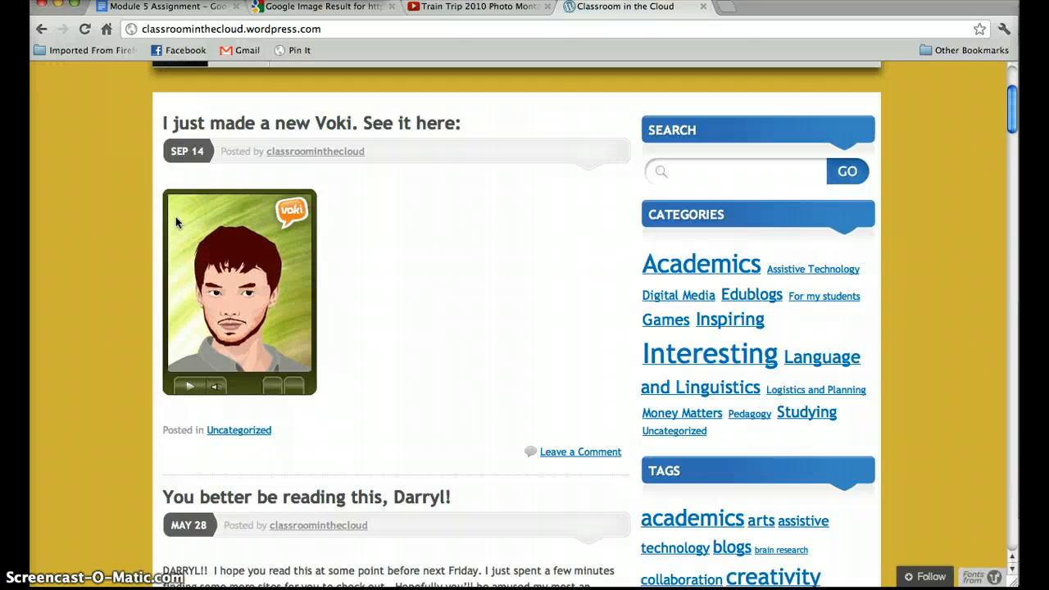
left_click(292, 210)
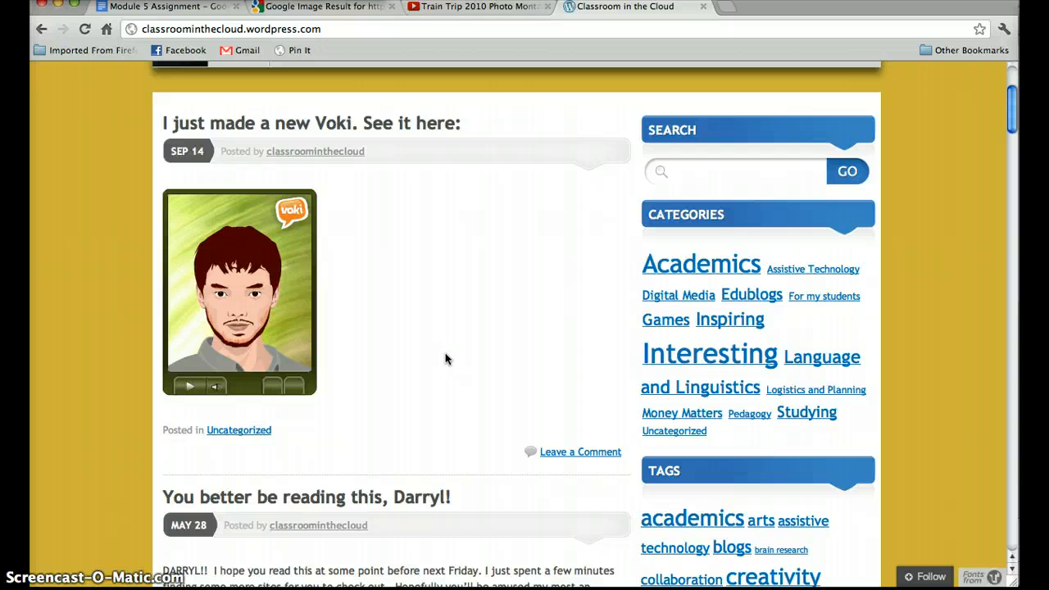
mouse_move(434, 241)
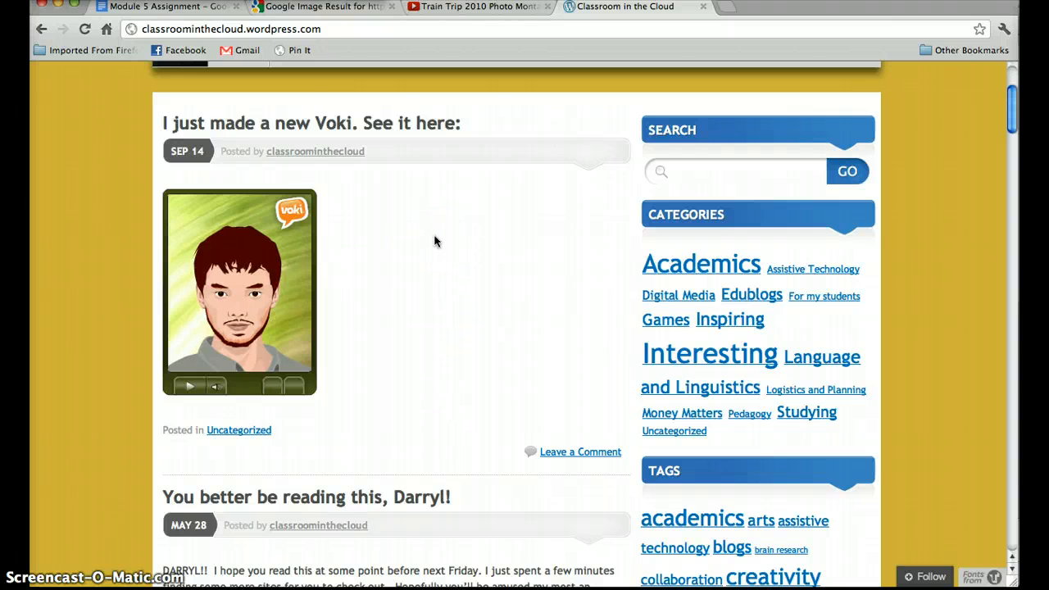